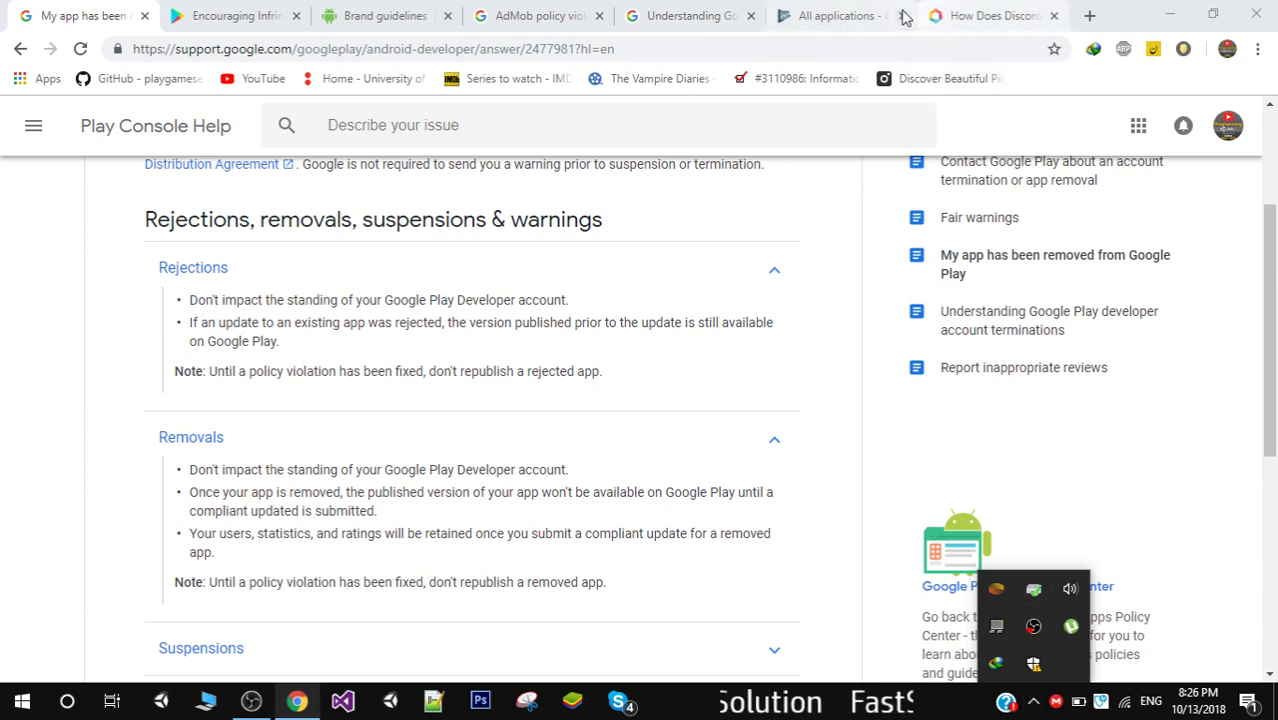
- Show the Play Console all-applications list with its published, suspended, unpublished and removed statuses
left_click(835, 15)
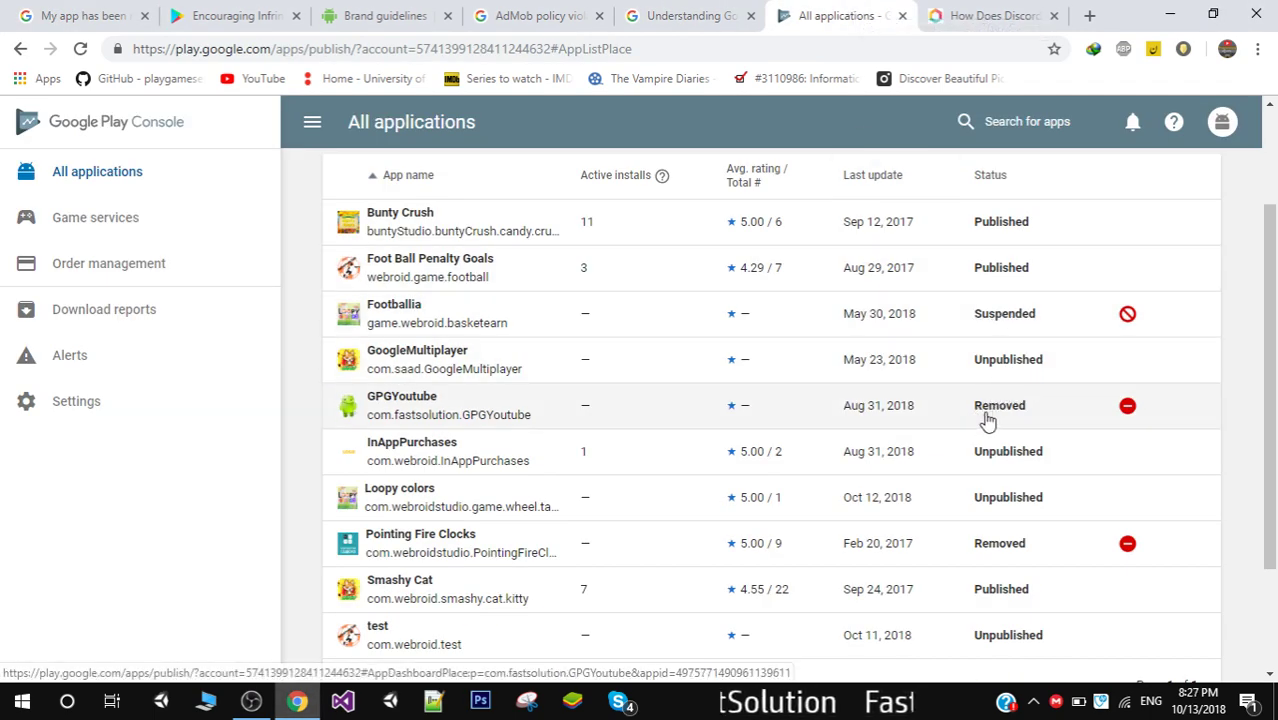
mouse_move(1013, 497)
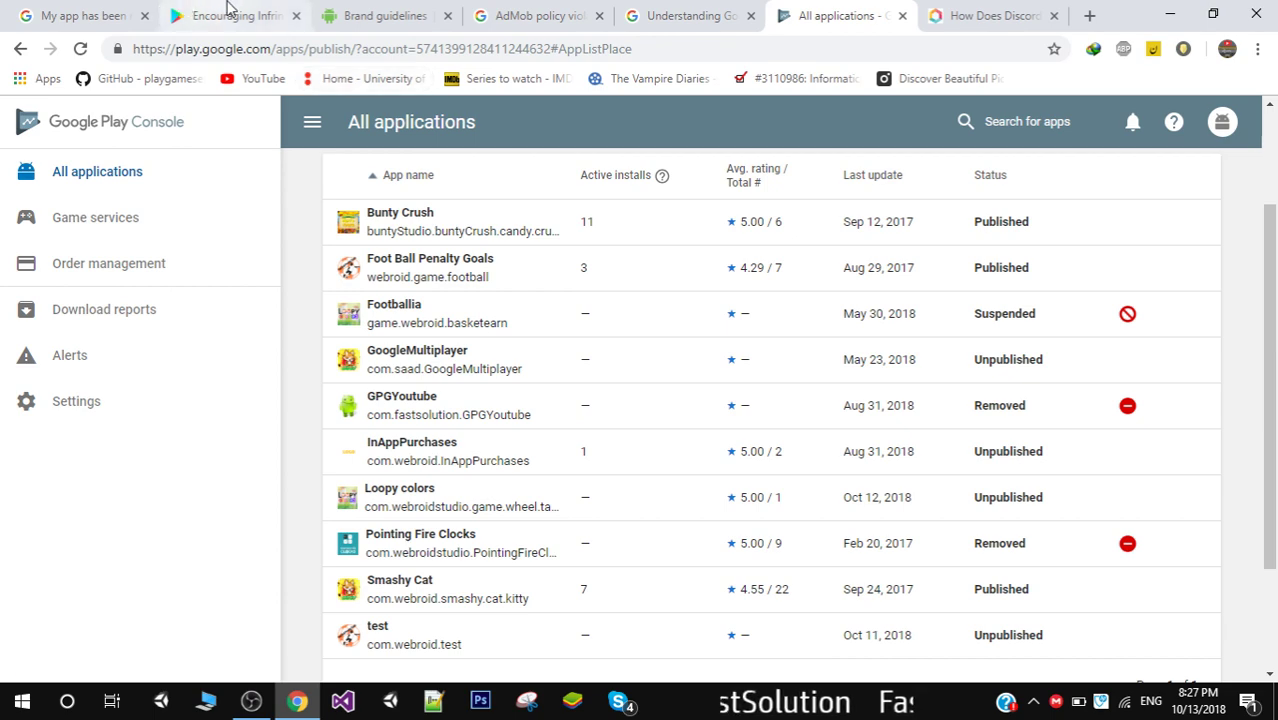
- Glance at the PointsPrizes Discord earnings post, then return to the encouraging-infringement policy article
left_click(235, 15)
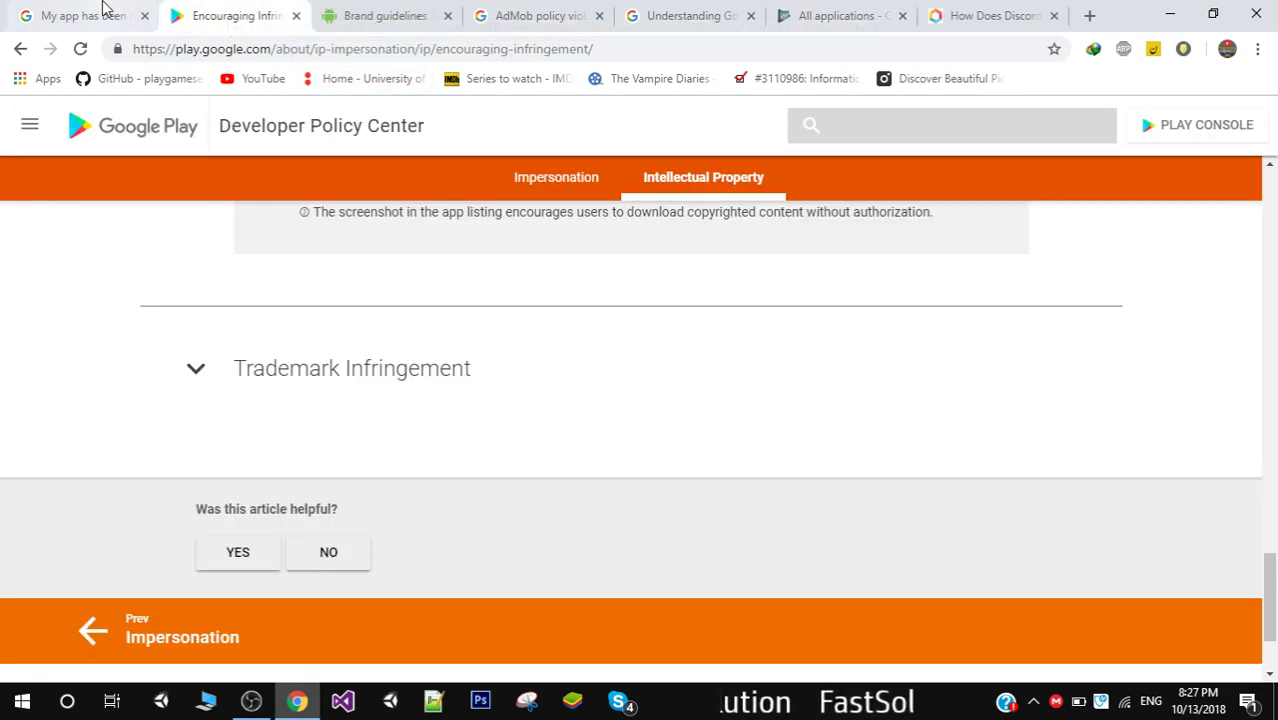
mouse_move(235, 15)
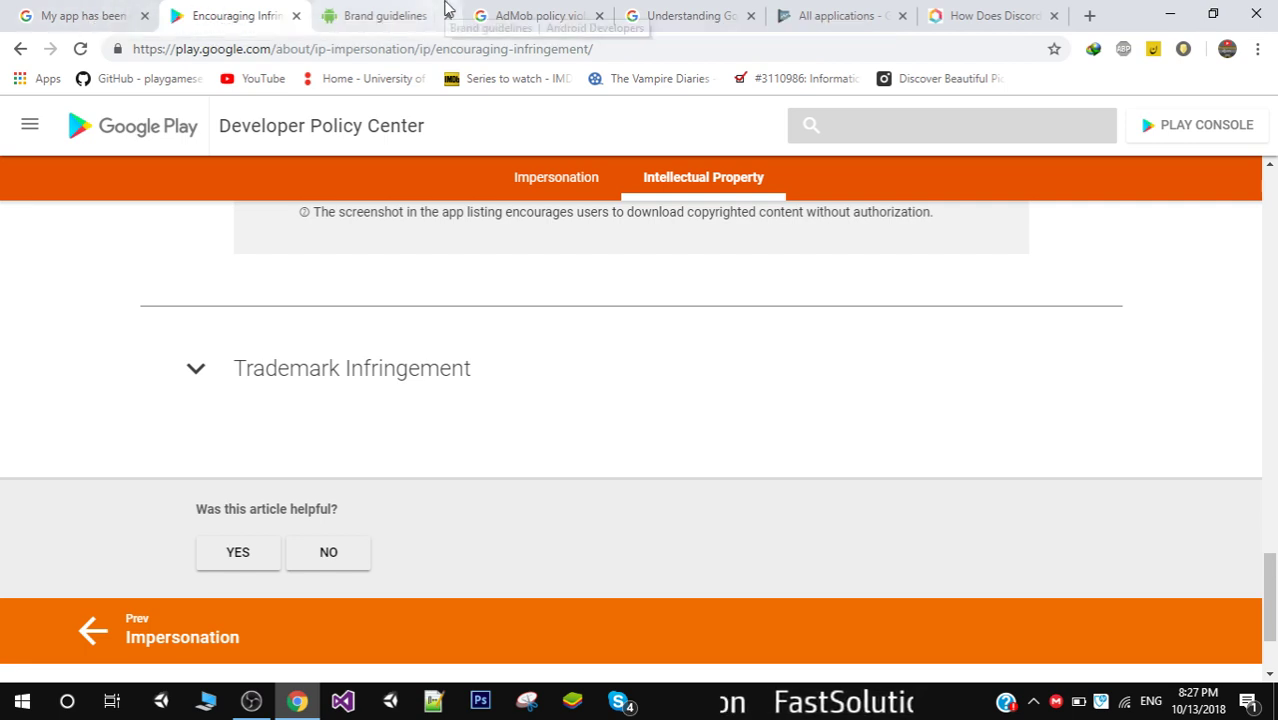
left_click(990, 15)
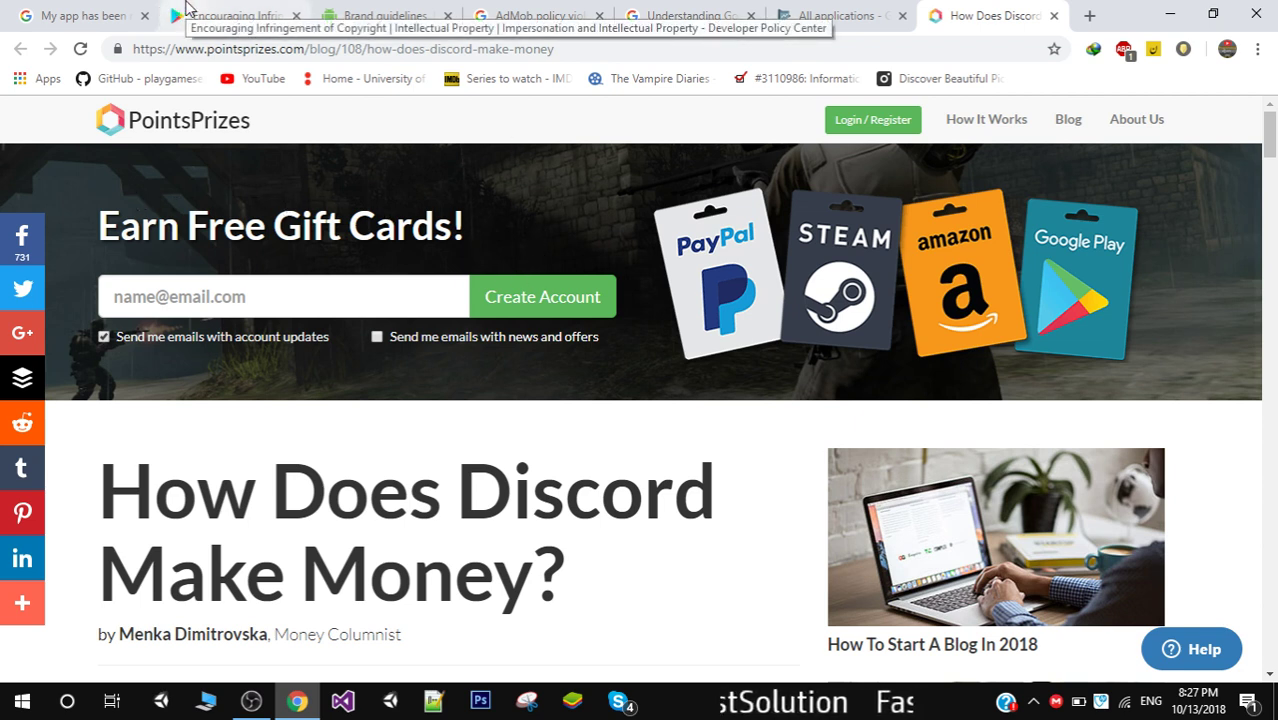
left_click(235, 15)
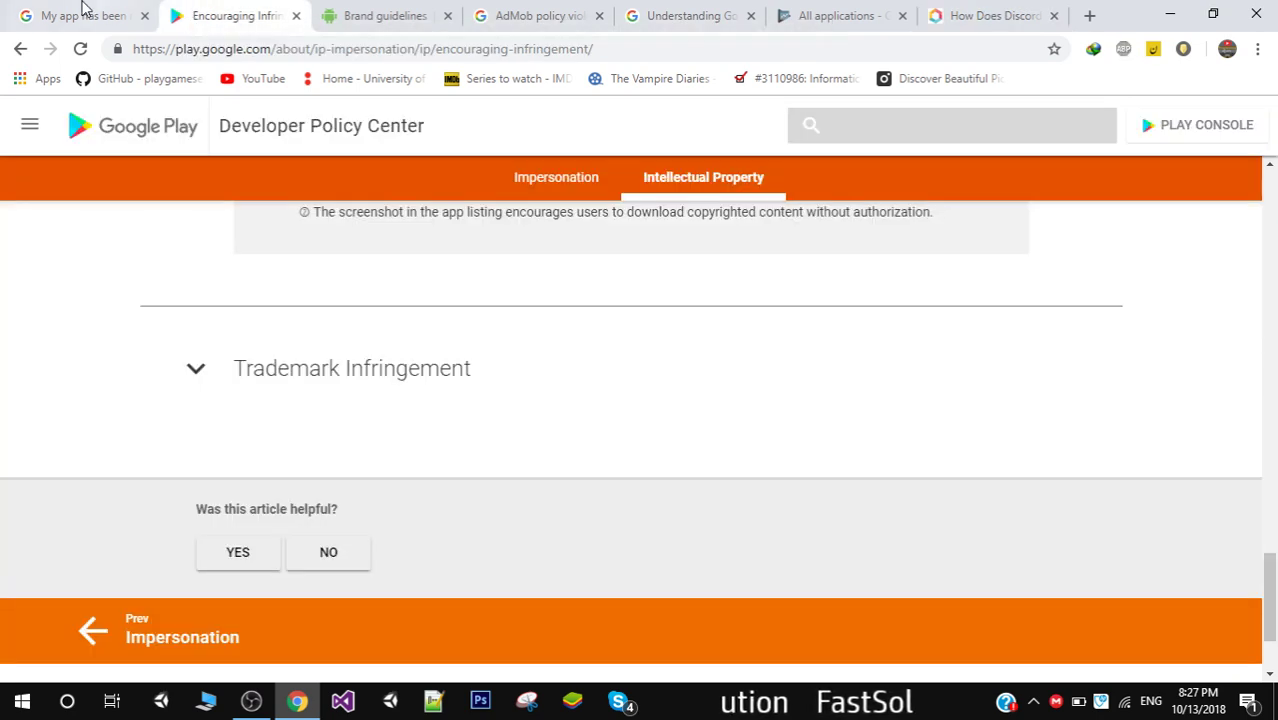
- Open the rejections article and mark that rejections don't affect account standing
left_click(75, 15)
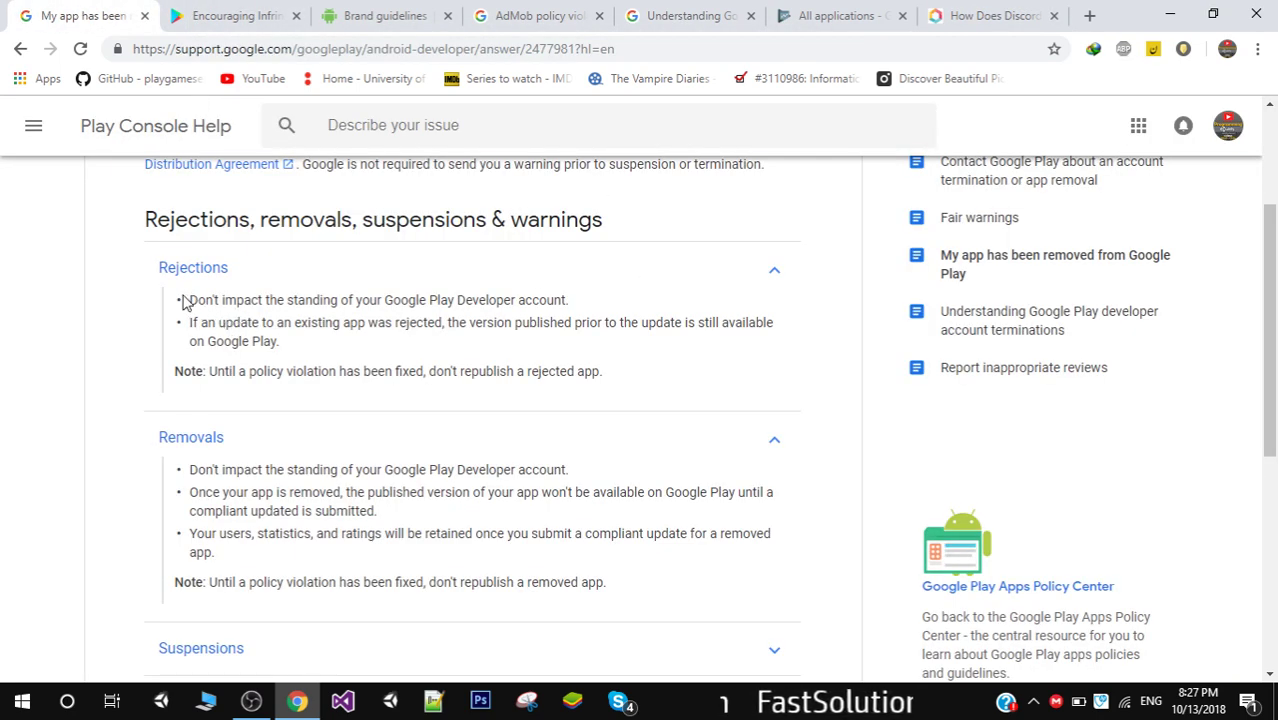
double_click(192, 267)
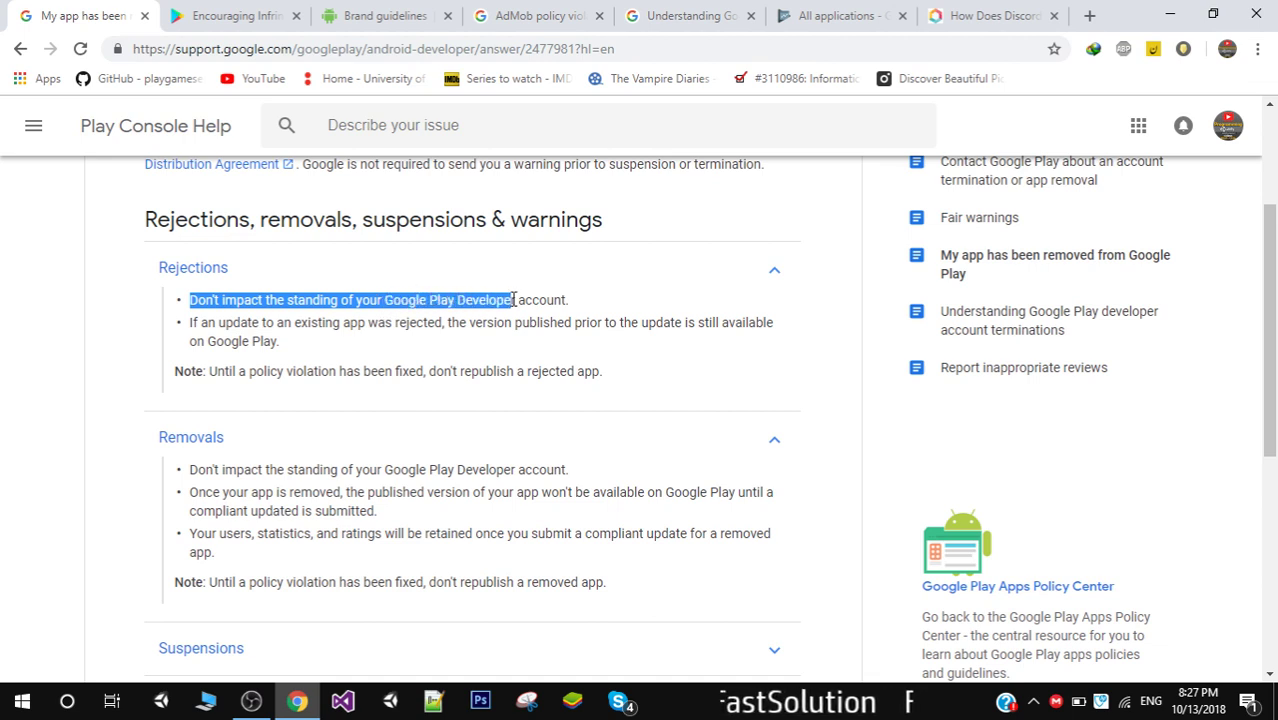
left_click_drag(511, 299, 568, 300)
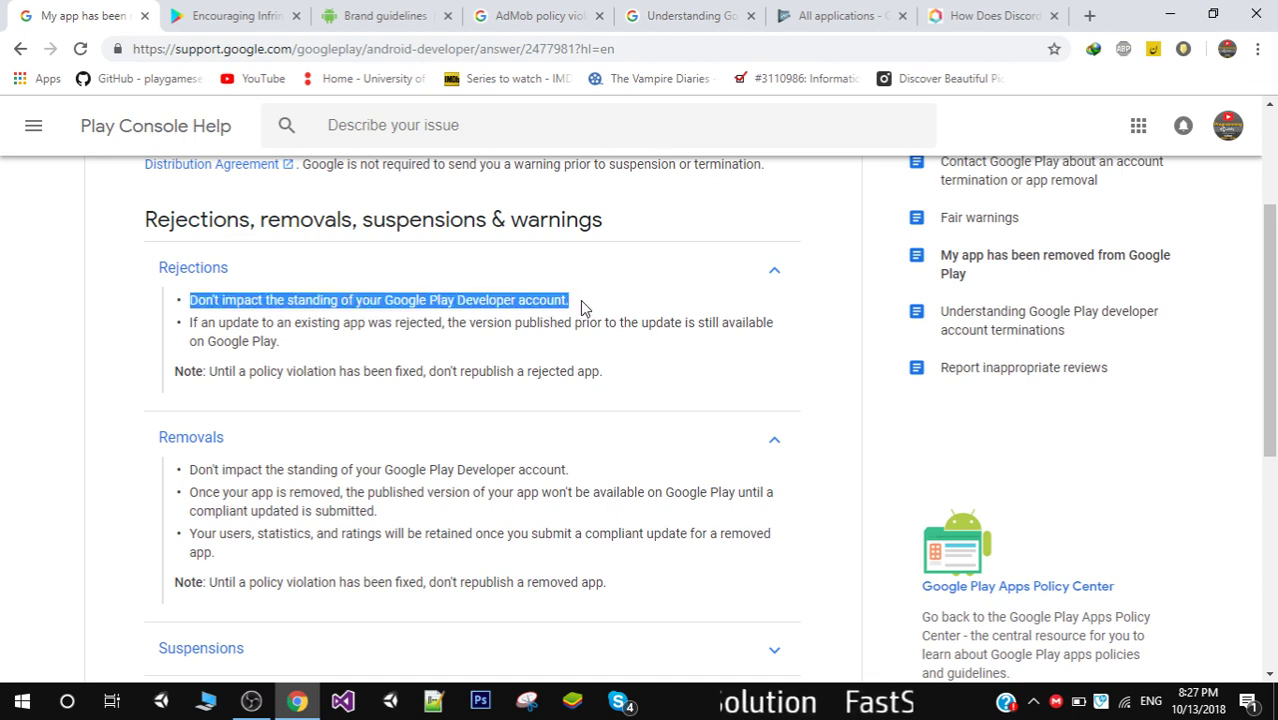
left_click(585, 307)
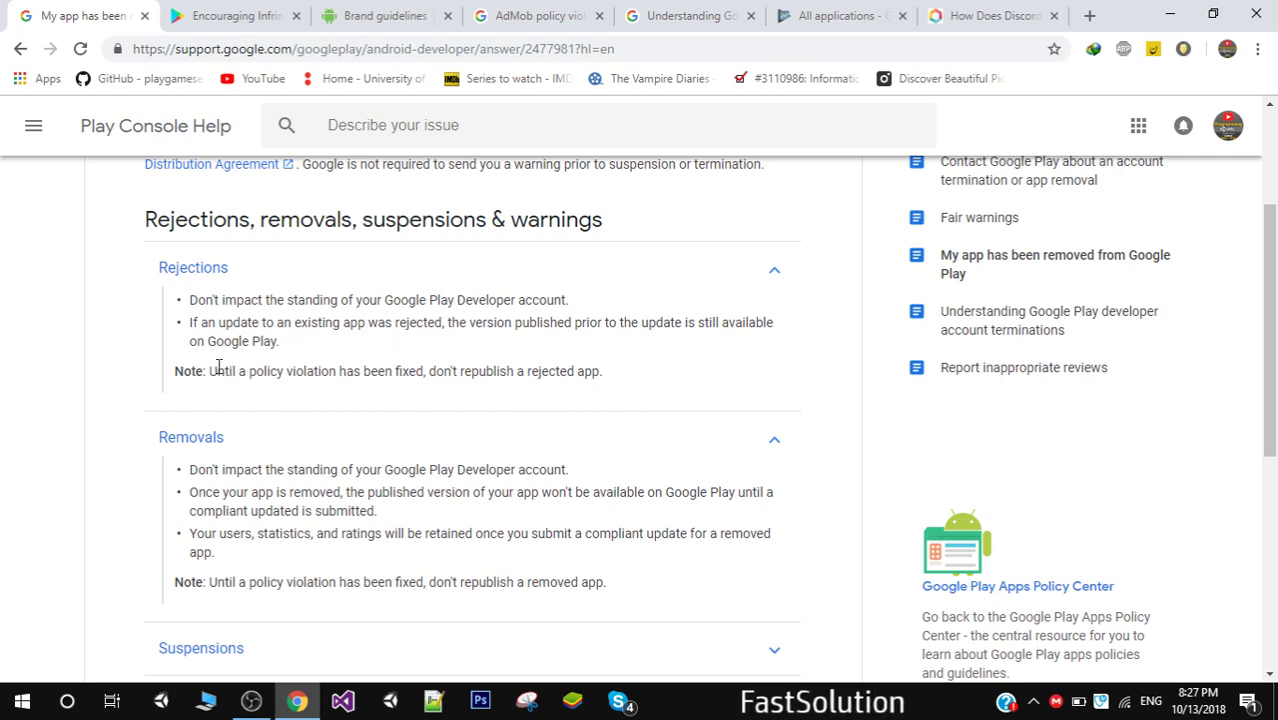
- Scroll to Removals, collapse and re-expand it, and highlight its three bullet points
scroll("down", 3)
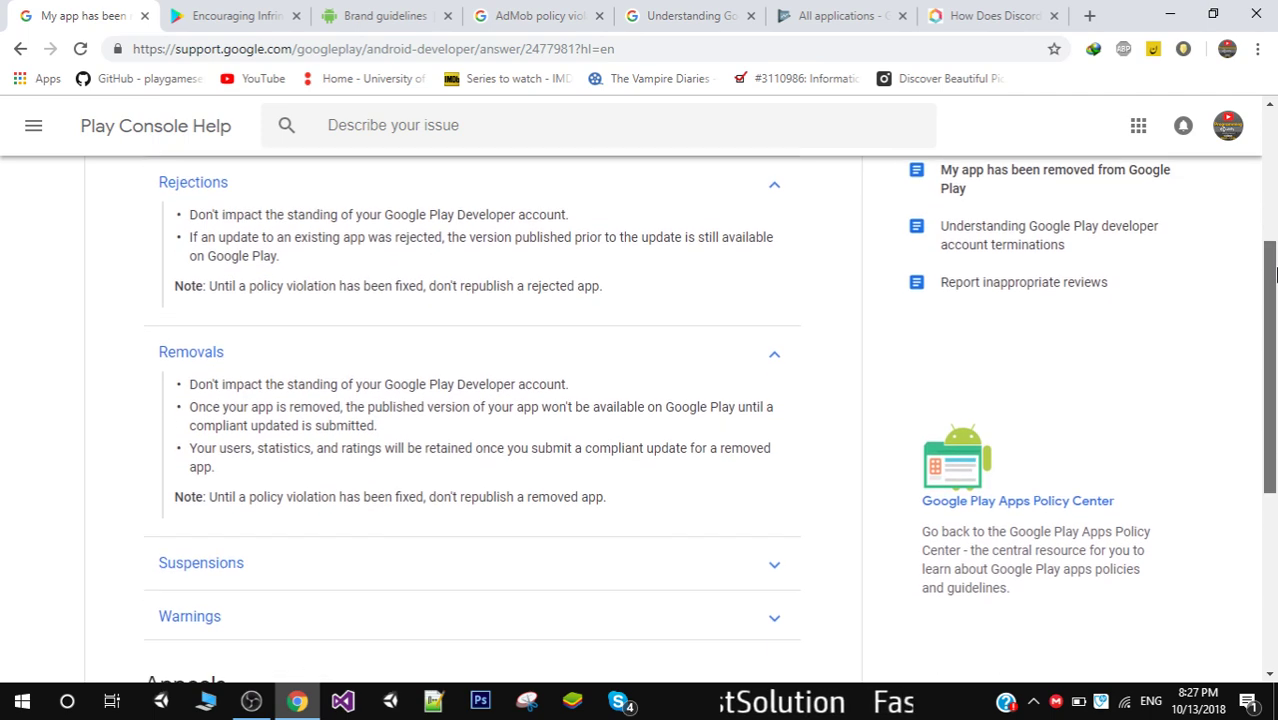
scroll("down", 3)
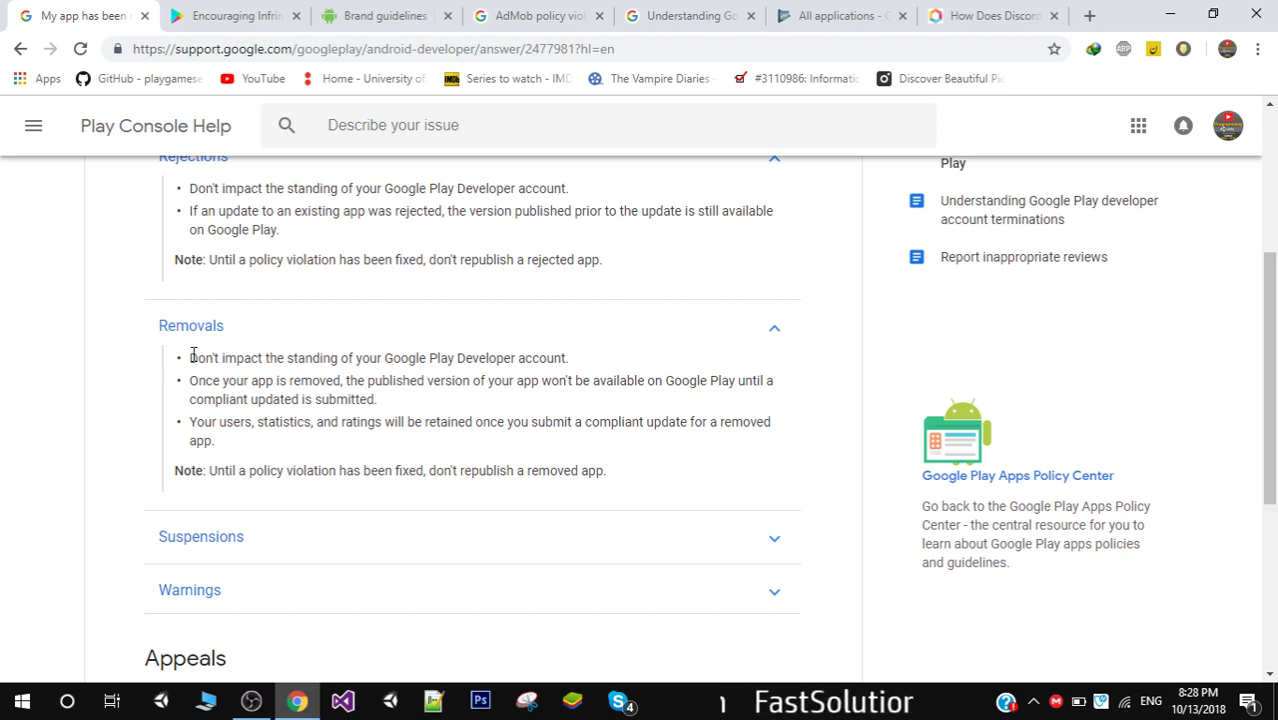
left_click_drag(188, 357, 352, 357)
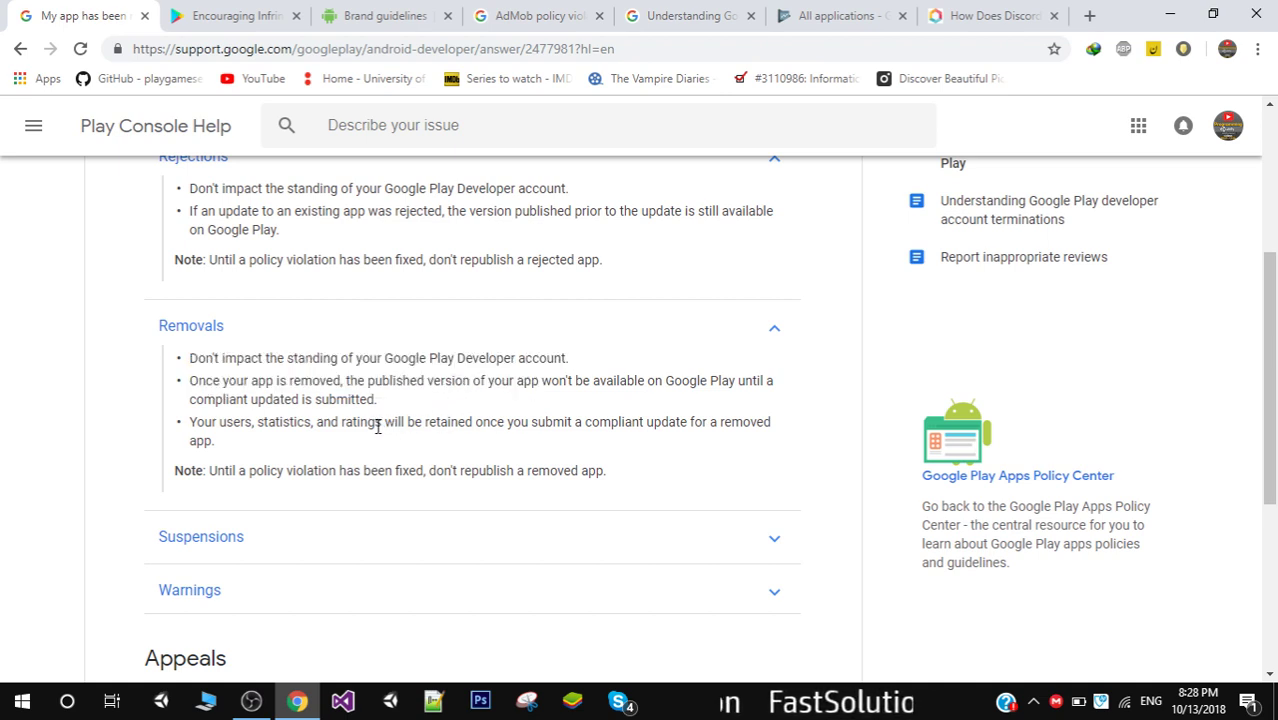
mouse_move(293, 531)
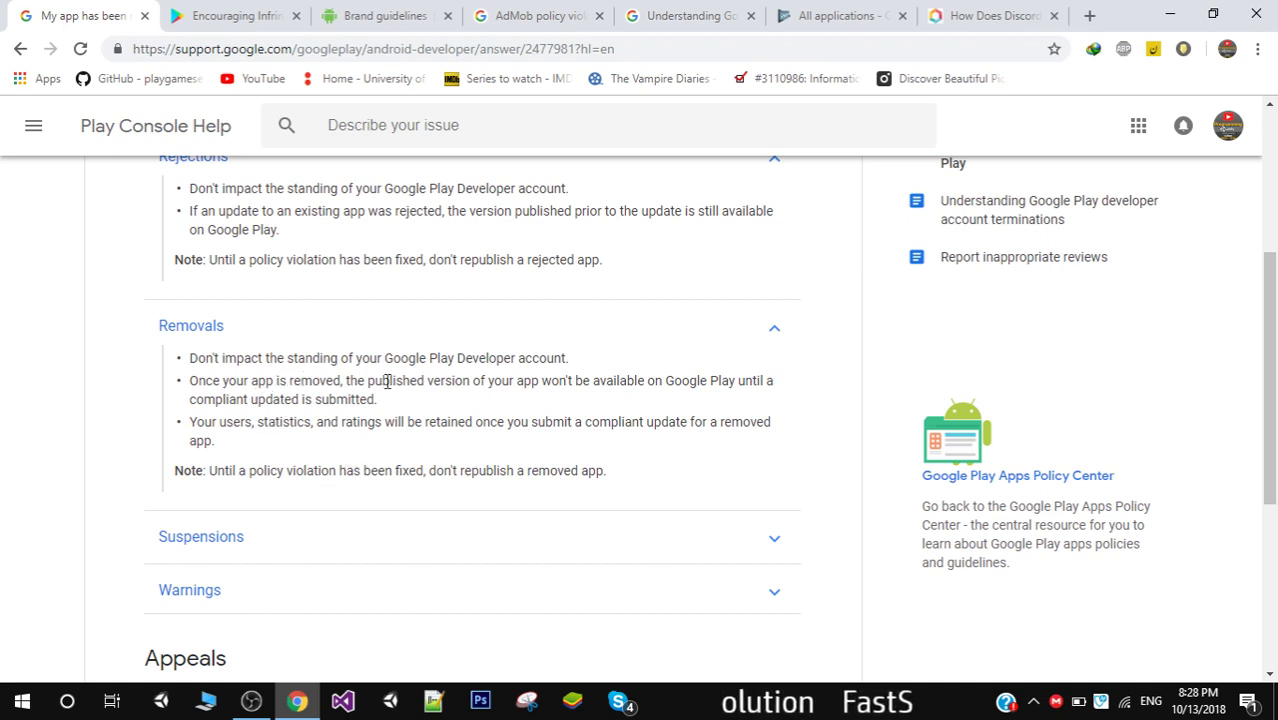
mouse_move(252, 355)
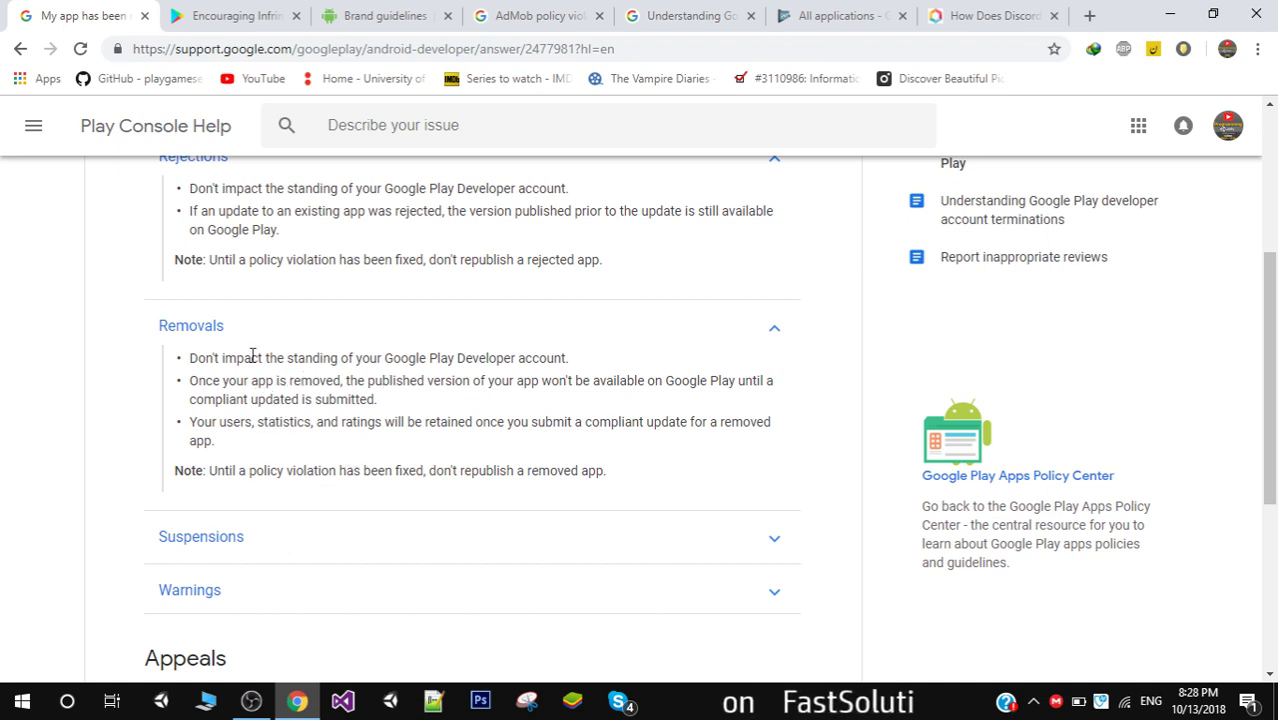
double_click(178, 325)
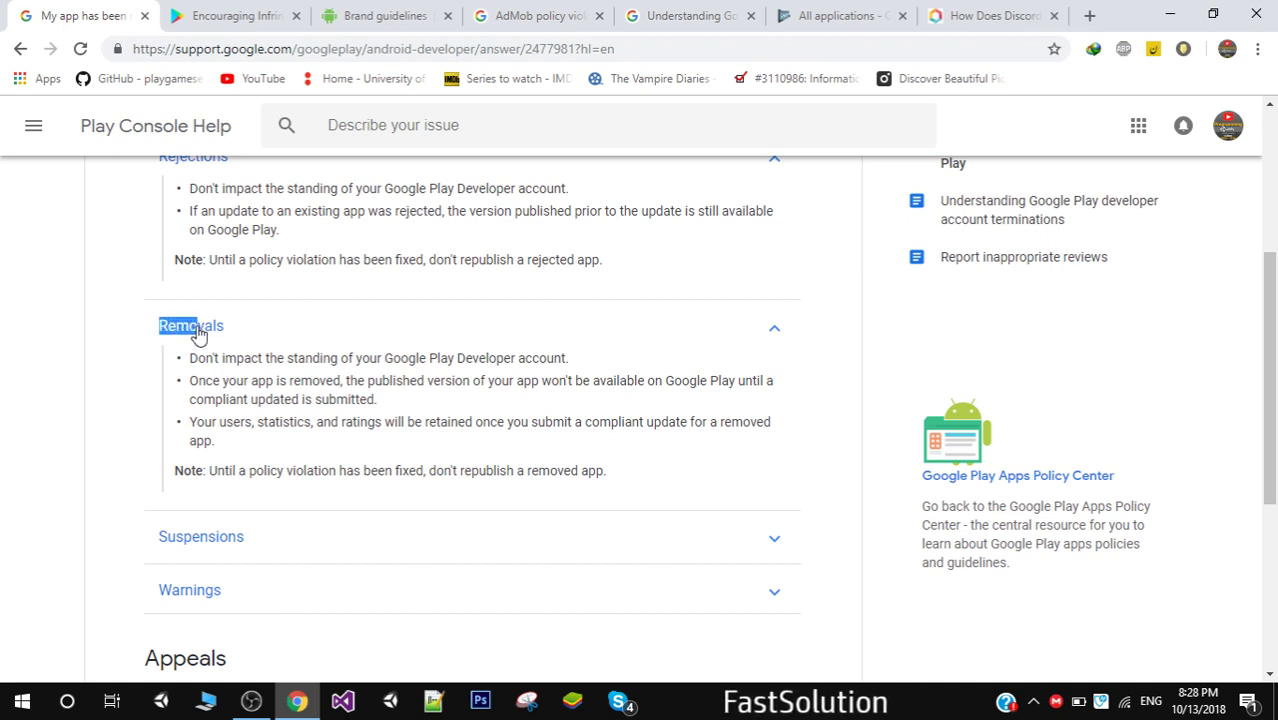
left_click(191, 325)
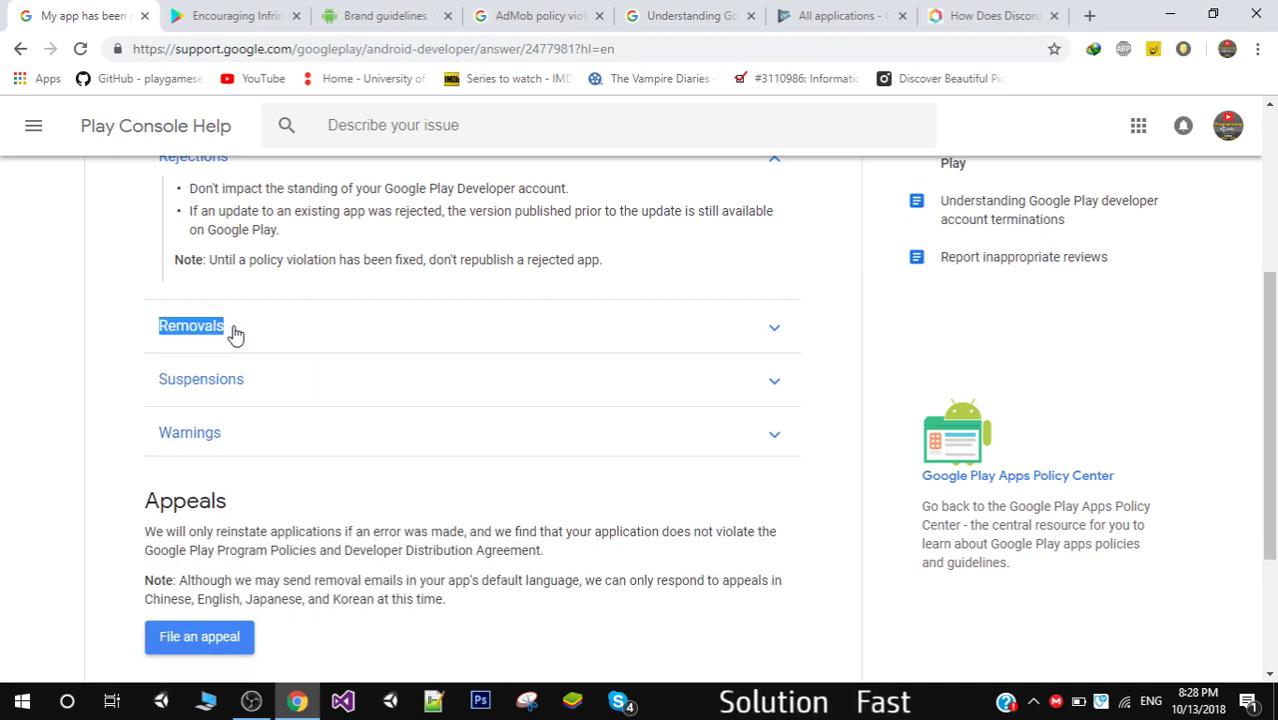
left_click(191, 325)
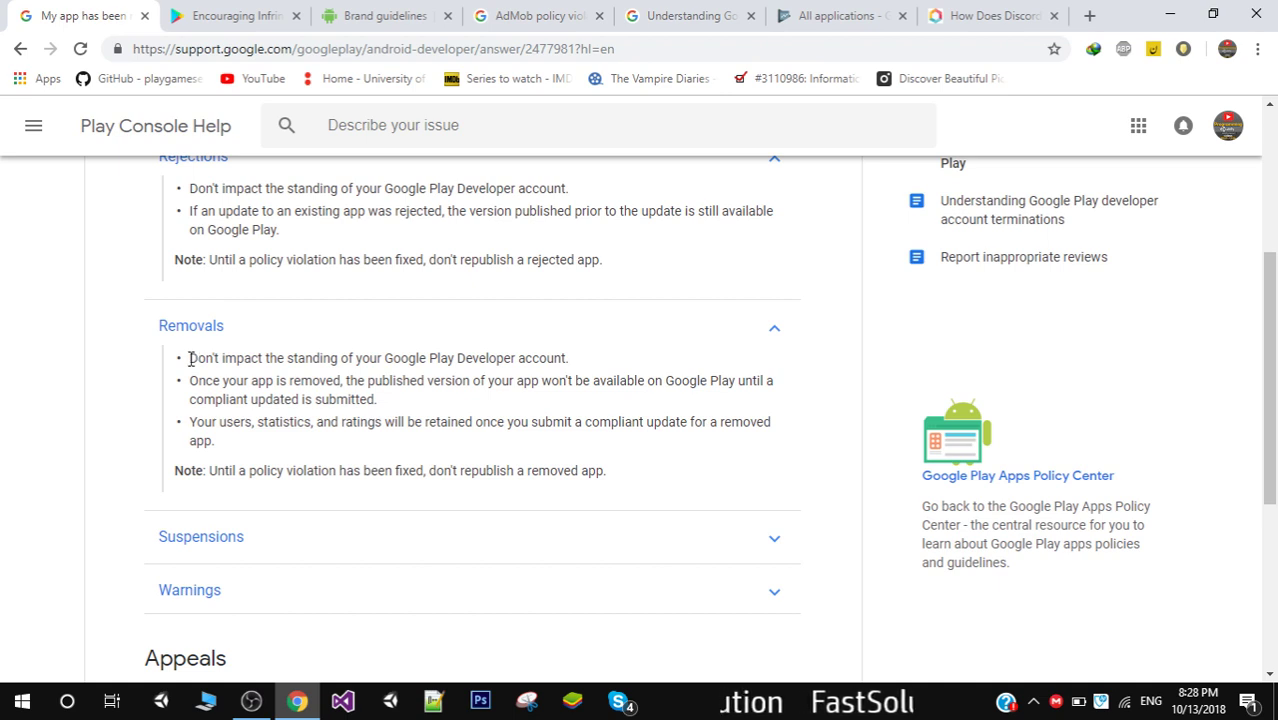
left_click_drag(189, 357, 270, 399)
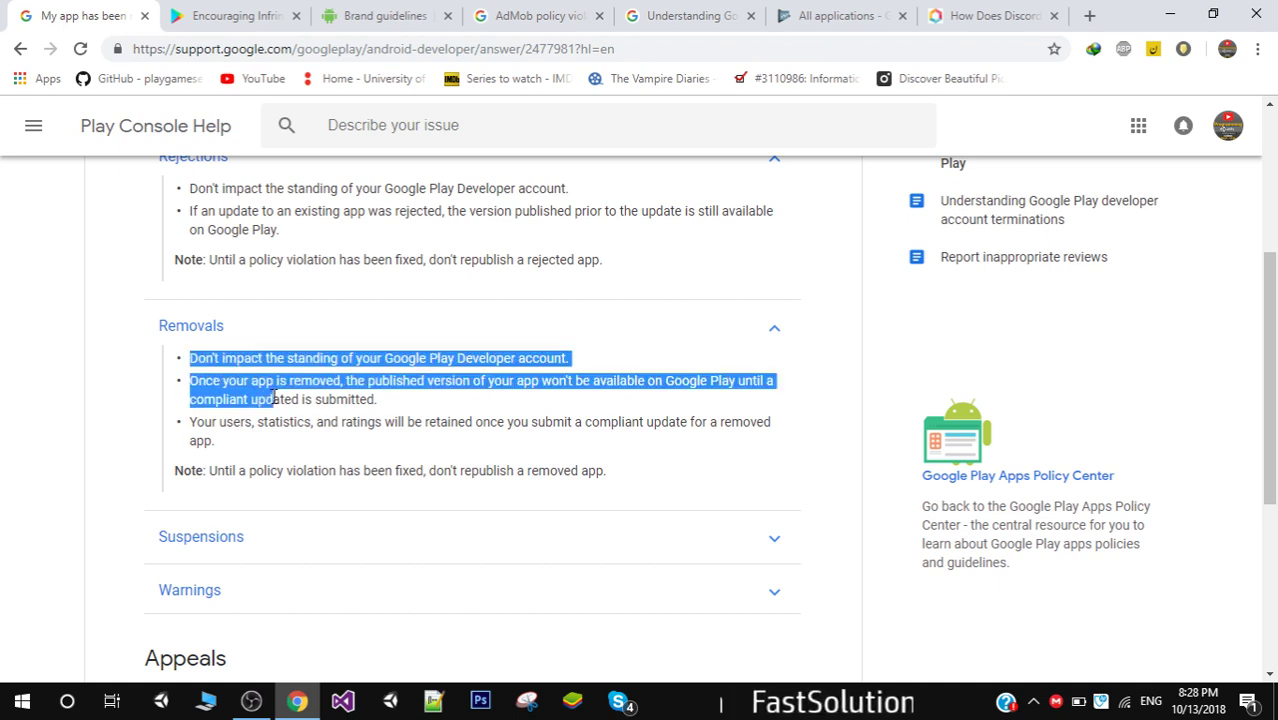
left_click_drag(270, 399, 250, 440)
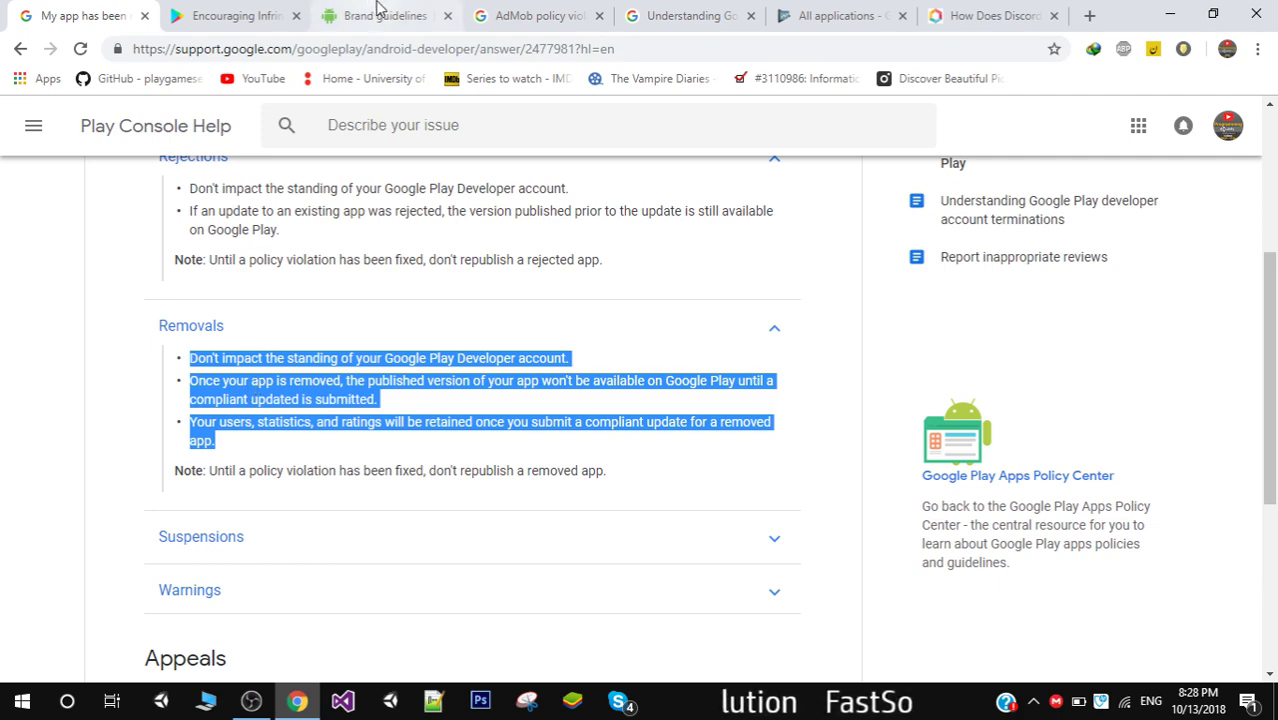
left_click(380, 15)
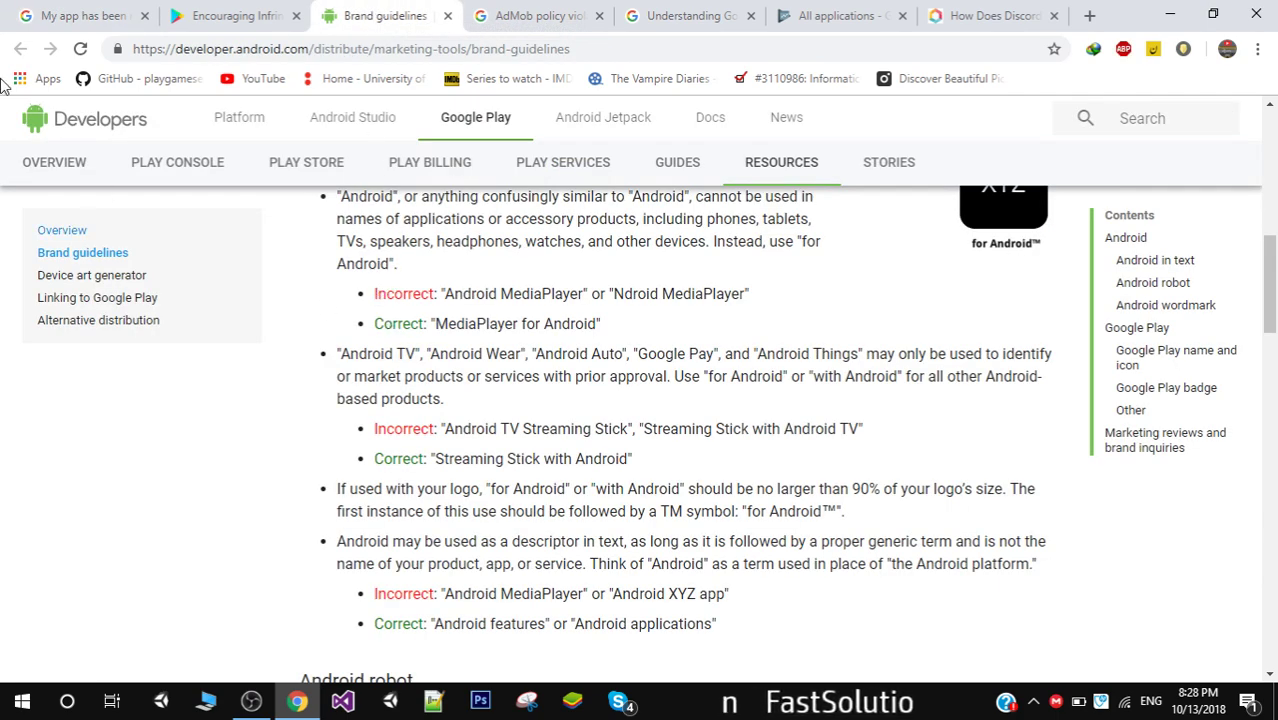
left_click(75, 15)
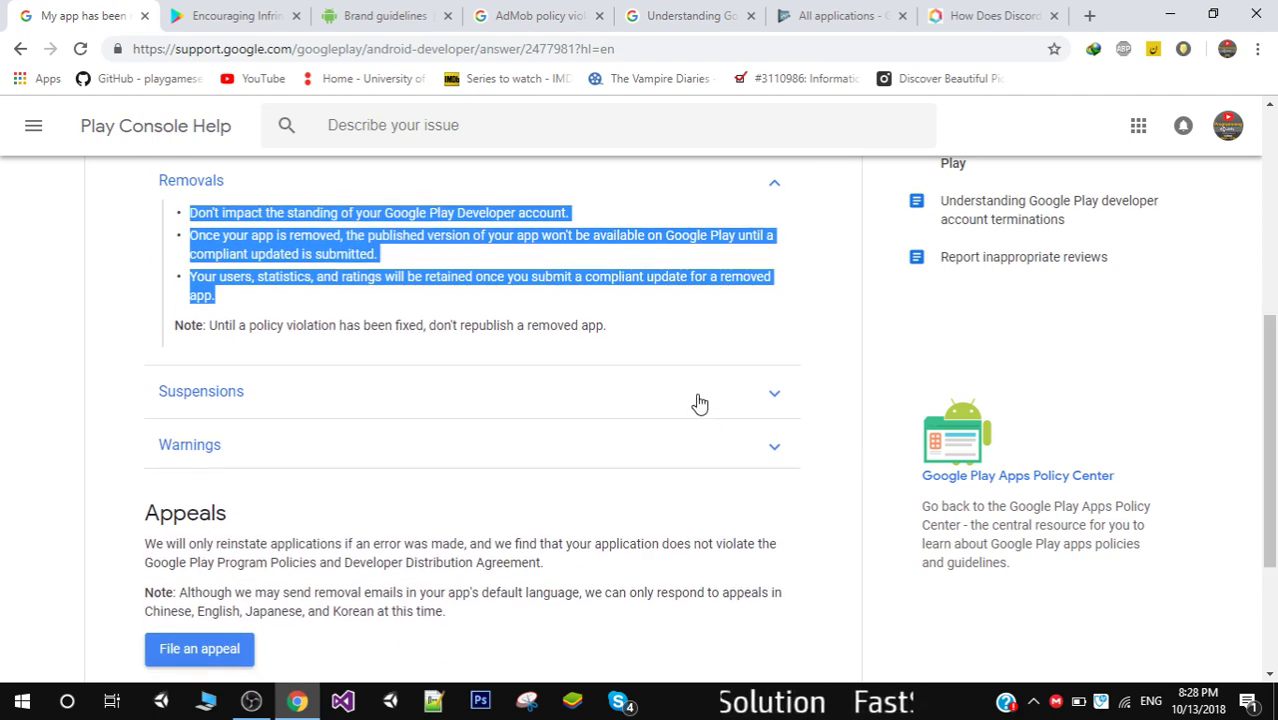
- Expand Suspensions, highlight 'count as strikes', and return to the all-applications list
left_click(200, 391)
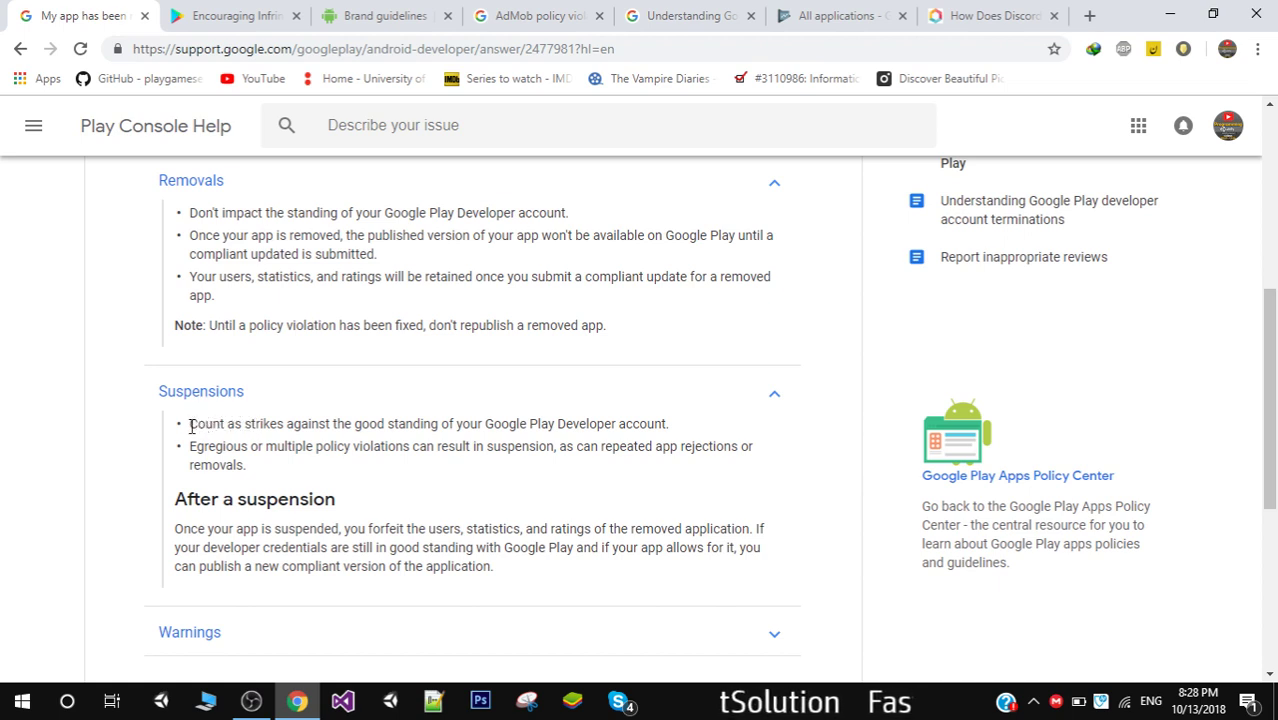
left_click_drag(189, 423, 295, 423)
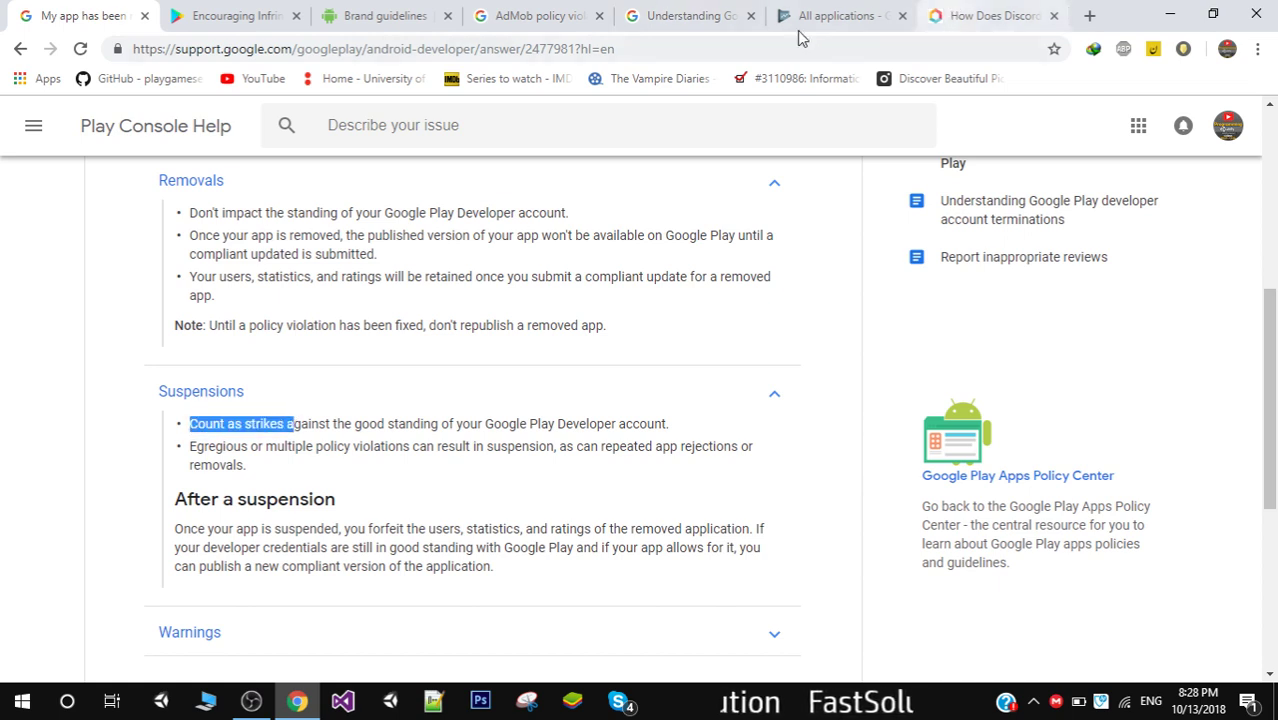
left_click(840, 15)
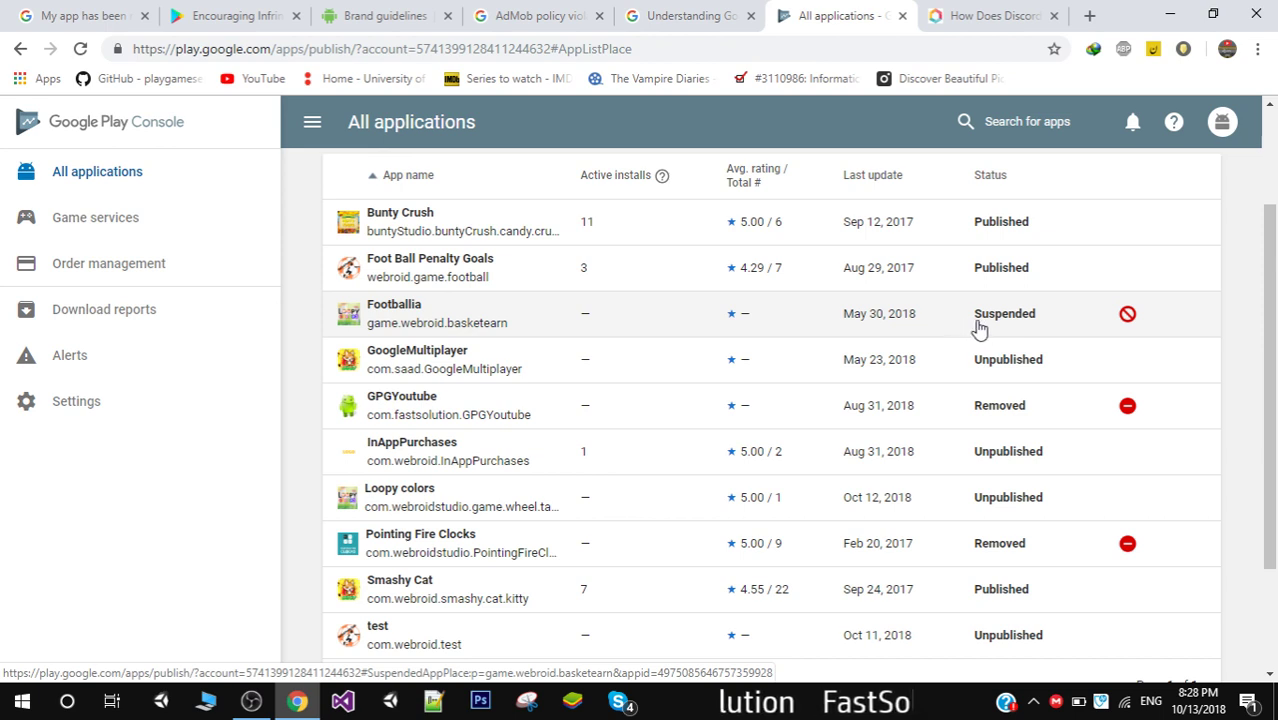
mouse_move(738, 328)
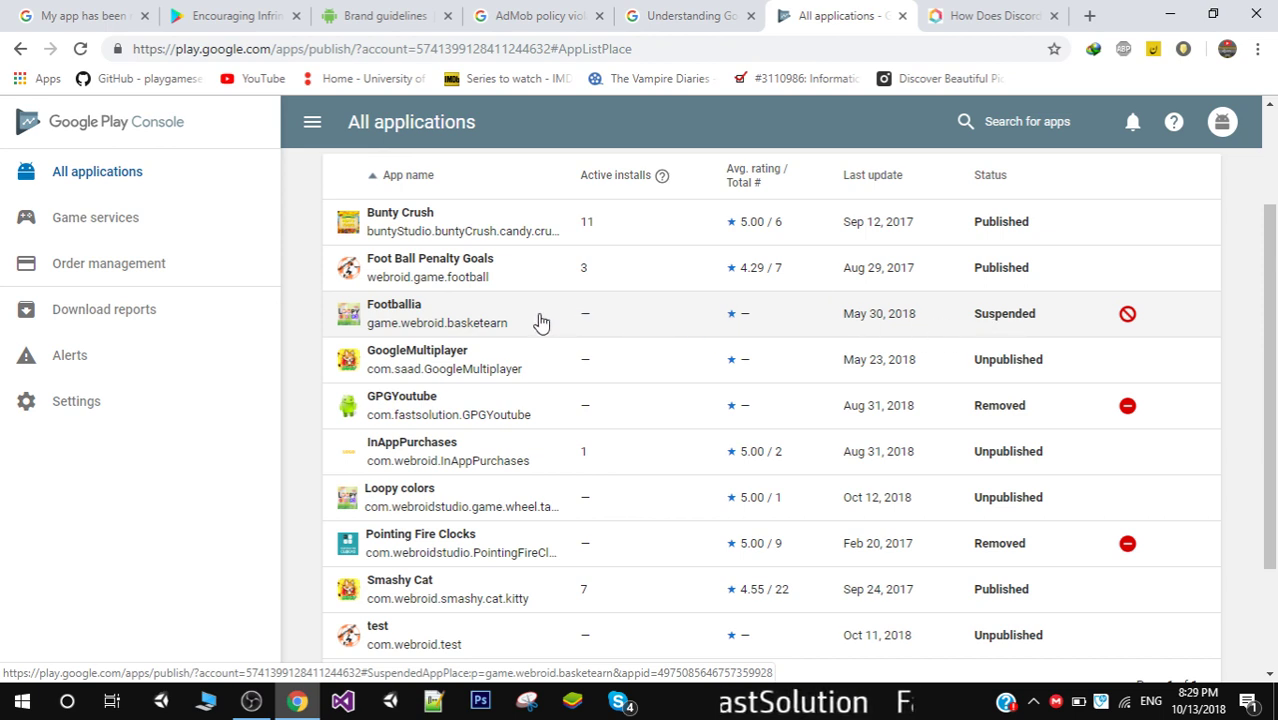
mouse_move(235, 15)
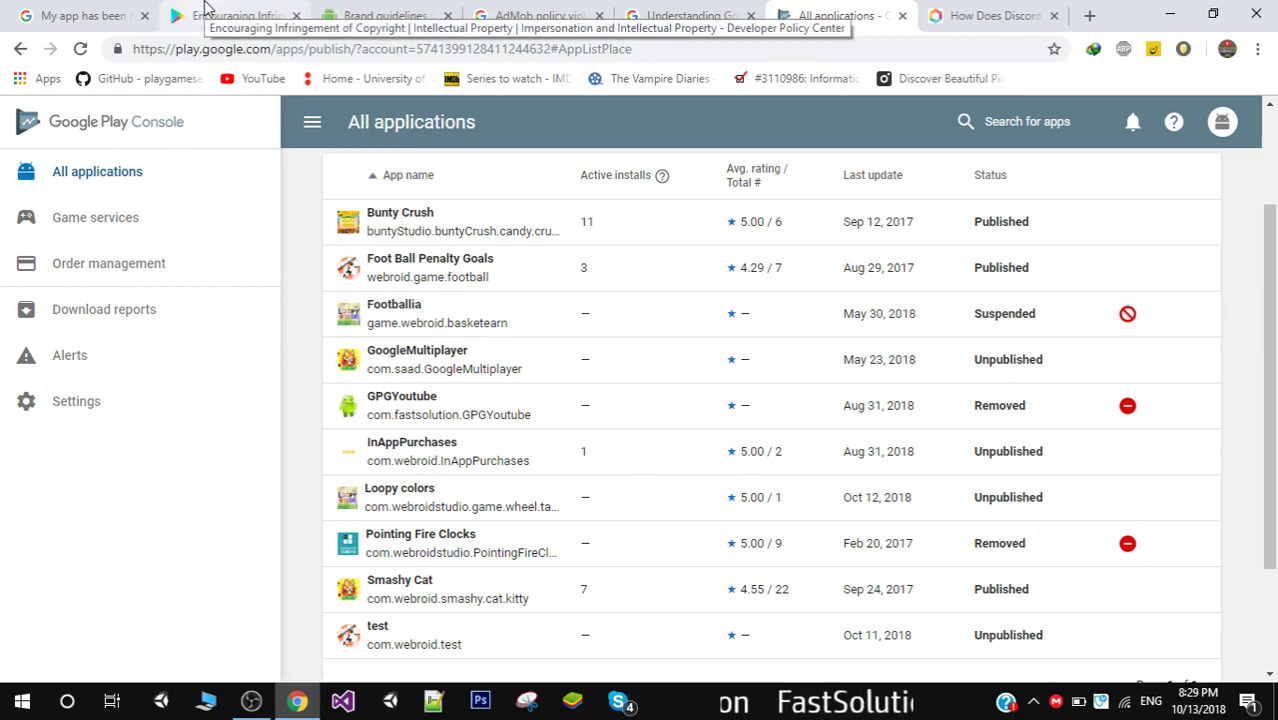
- Switch between the suspensions help article and app status list, ending on the article
left_click(75, 15)
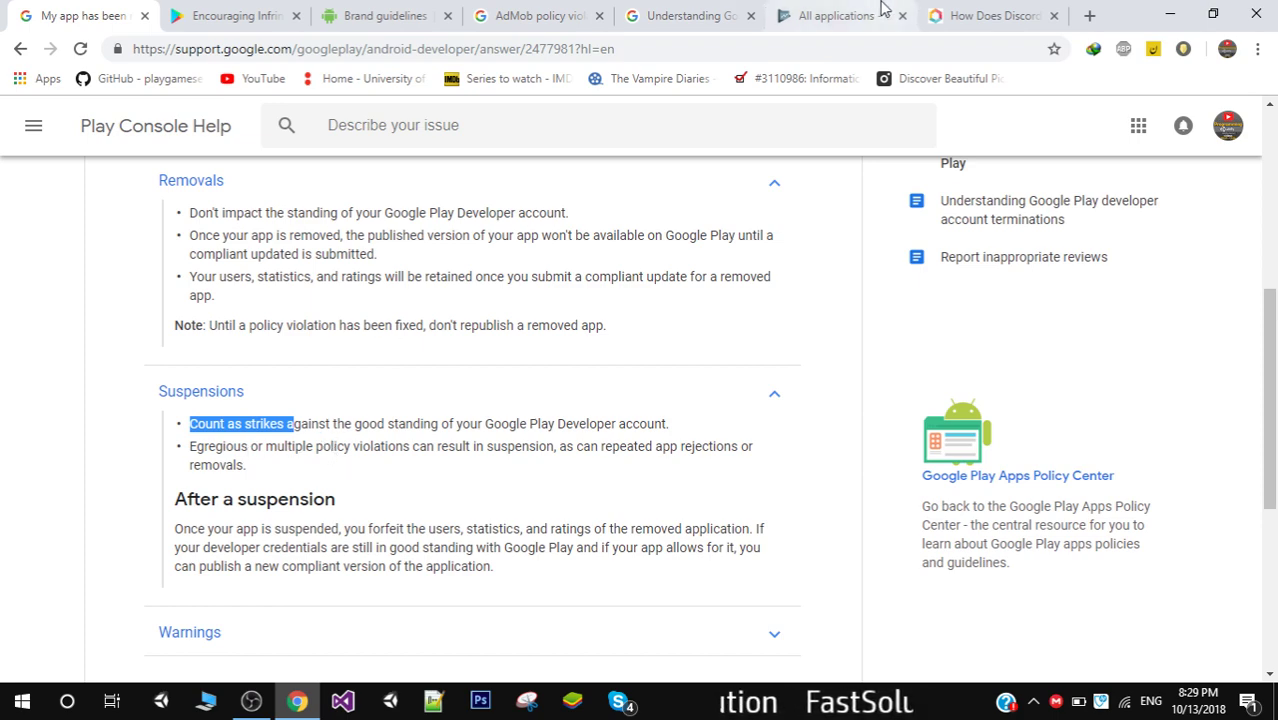
left_click(840, 15)
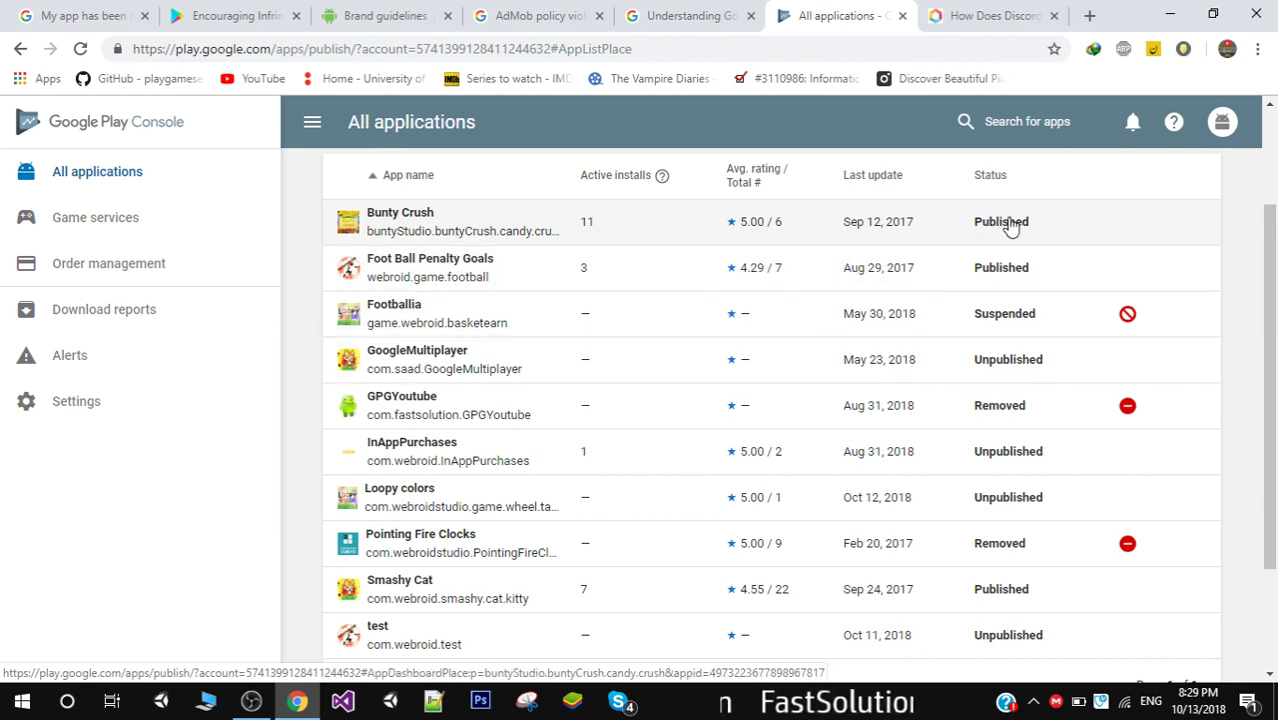
mouse_move(976, 248)
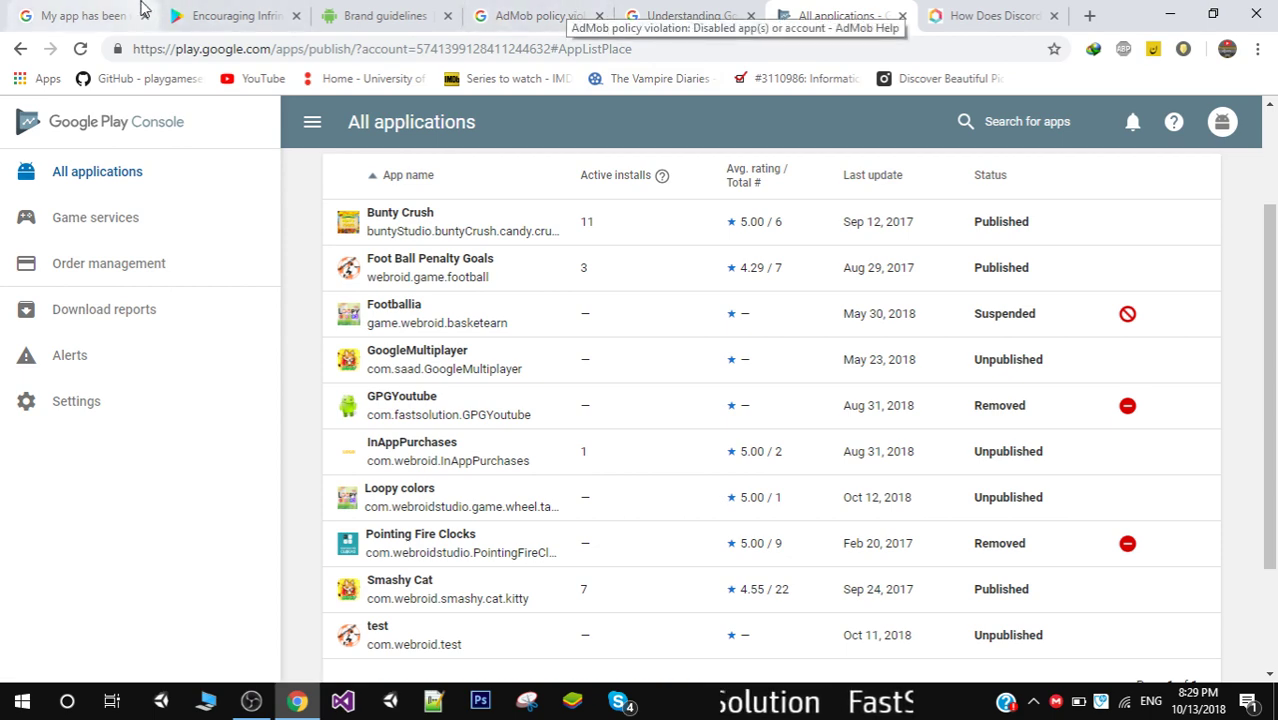
left_click(80, 15)
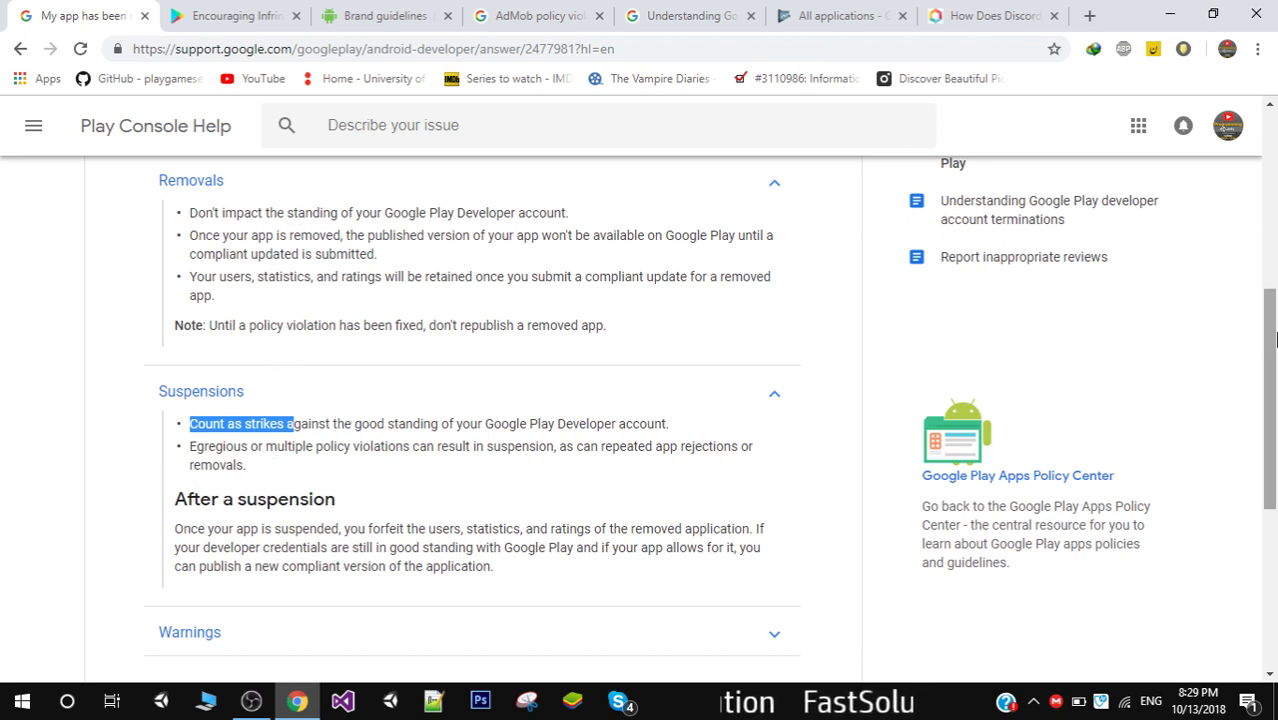
- Scroll through the removal article from Suspensions down to the Appeals section
scroll("down", 3)
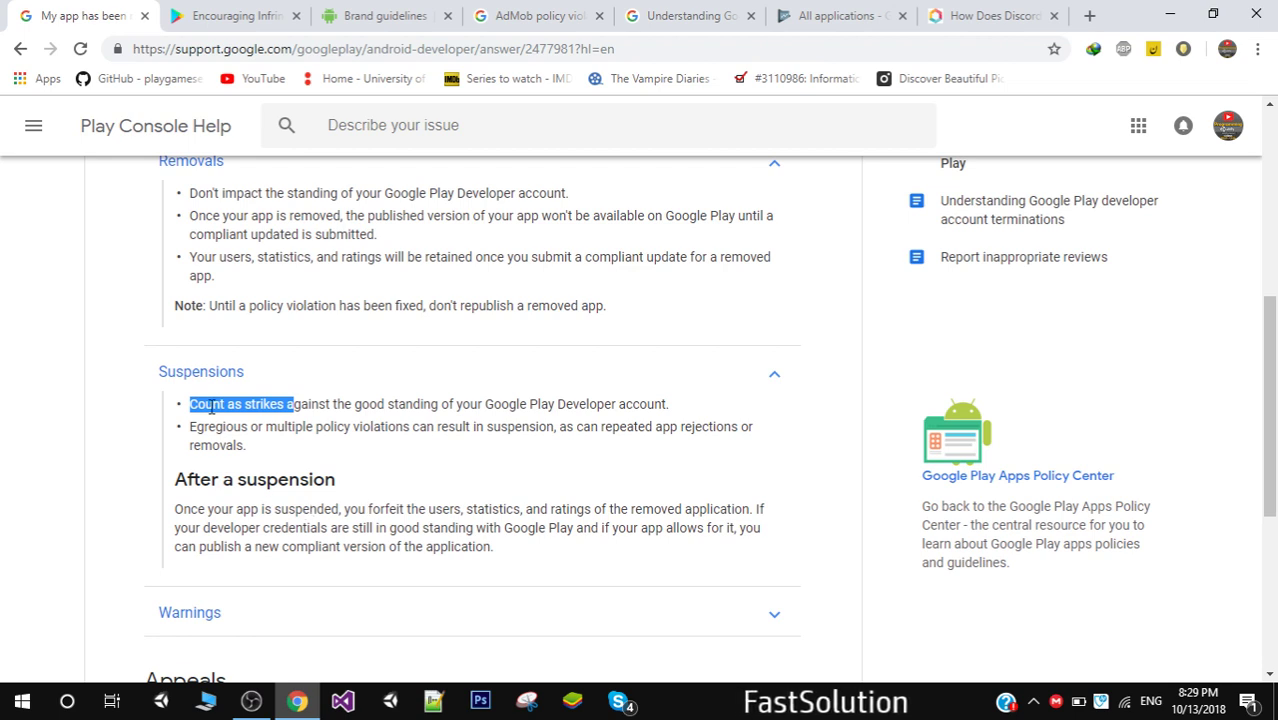
mouse_move(253, 388)
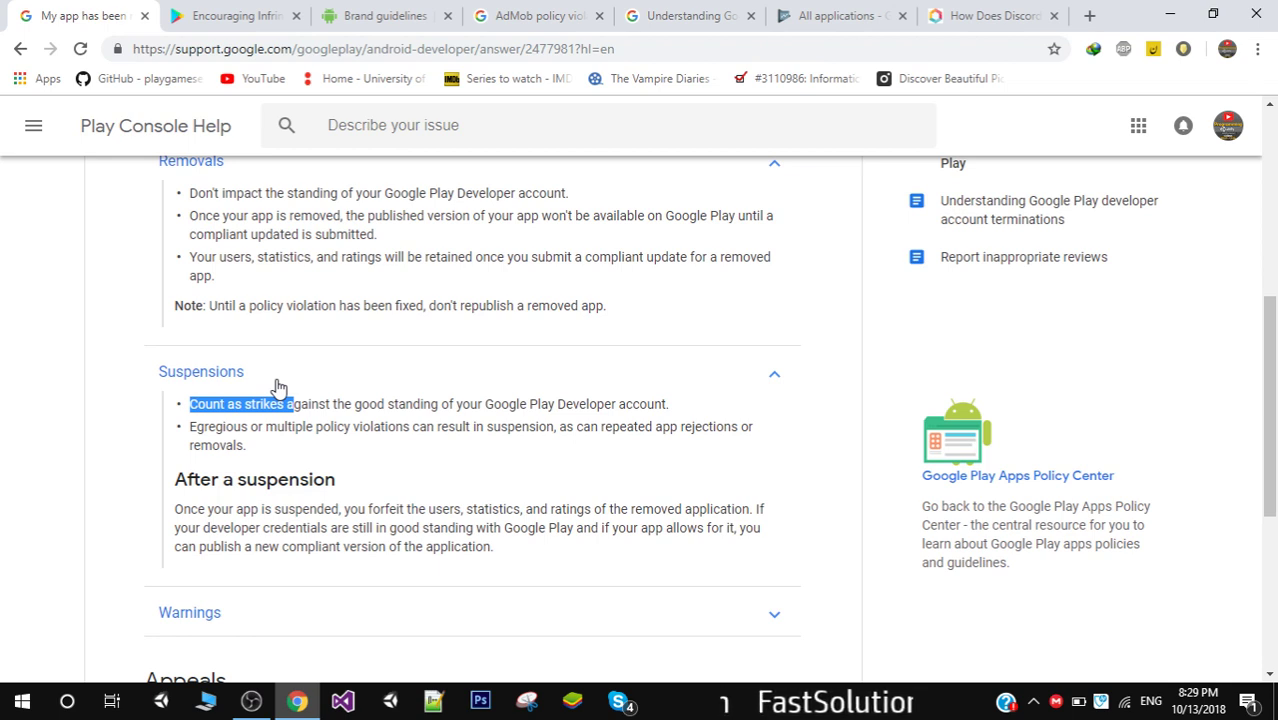
mouse_move(167, 378)
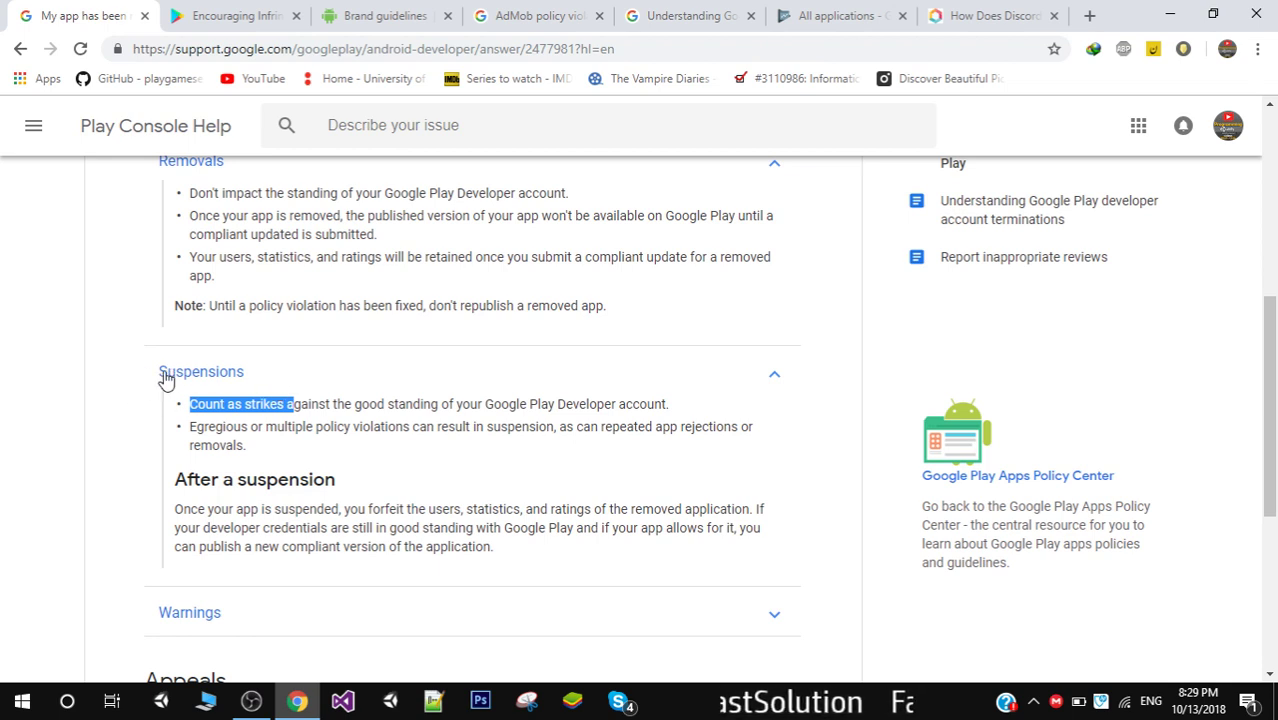
mouse_move(268, 347)
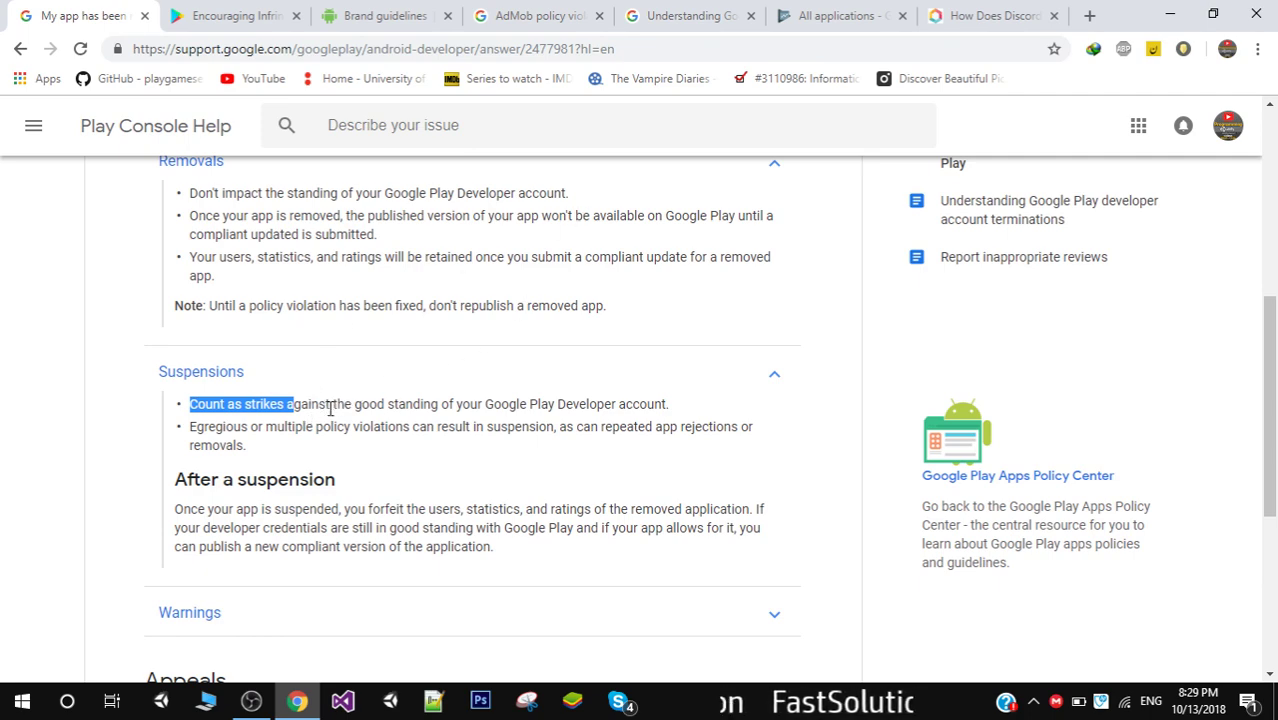
mouse_move(1210, 211)
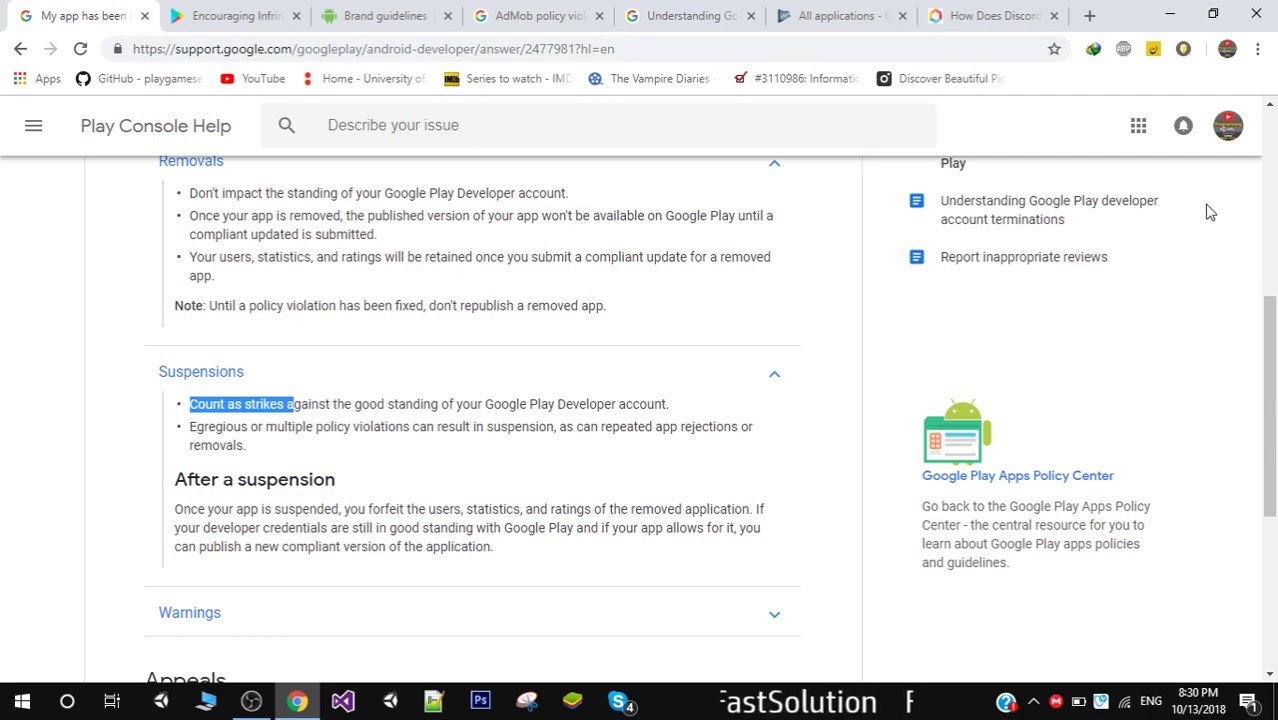
scroll("up", 3)
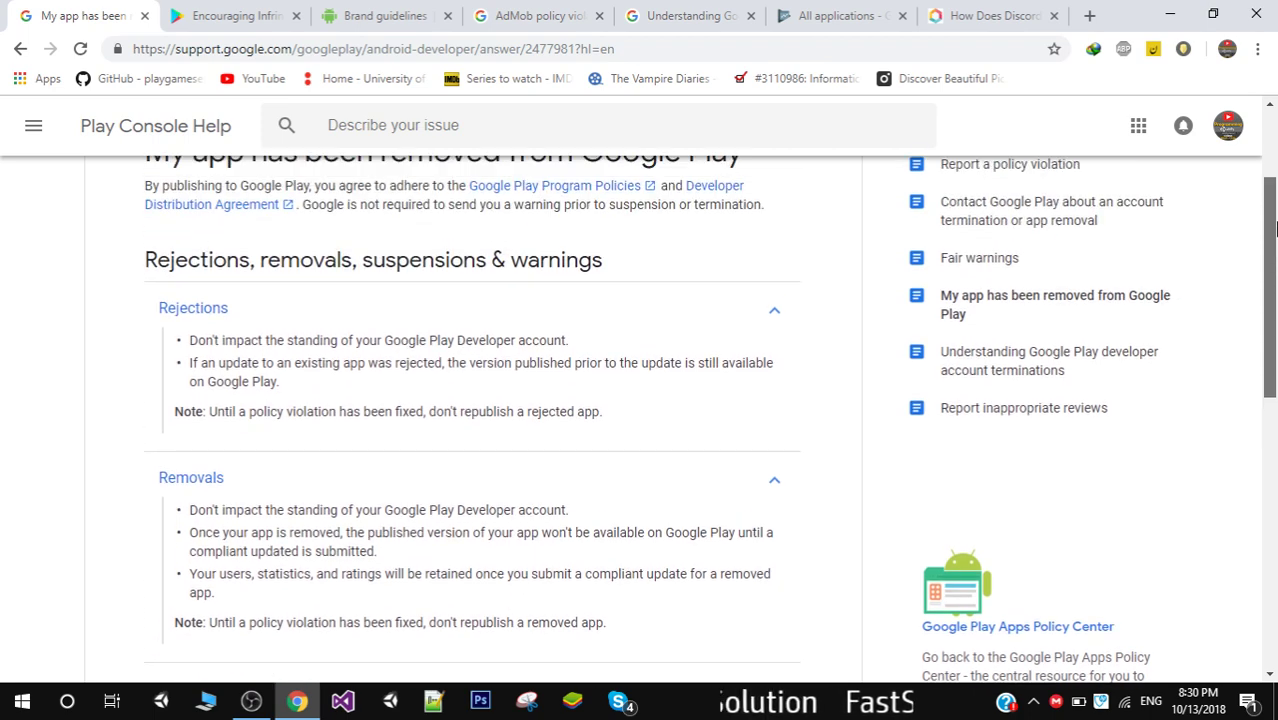
scroll("down", 3)
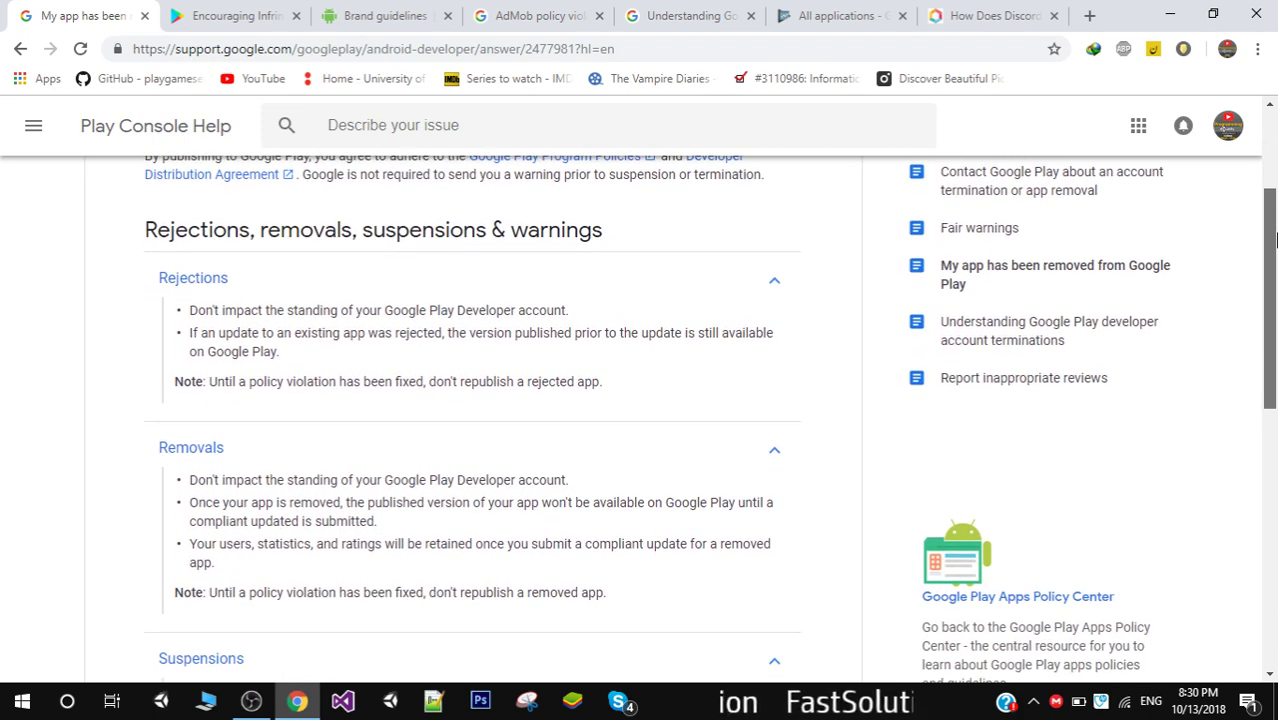
scroll("down", 3)
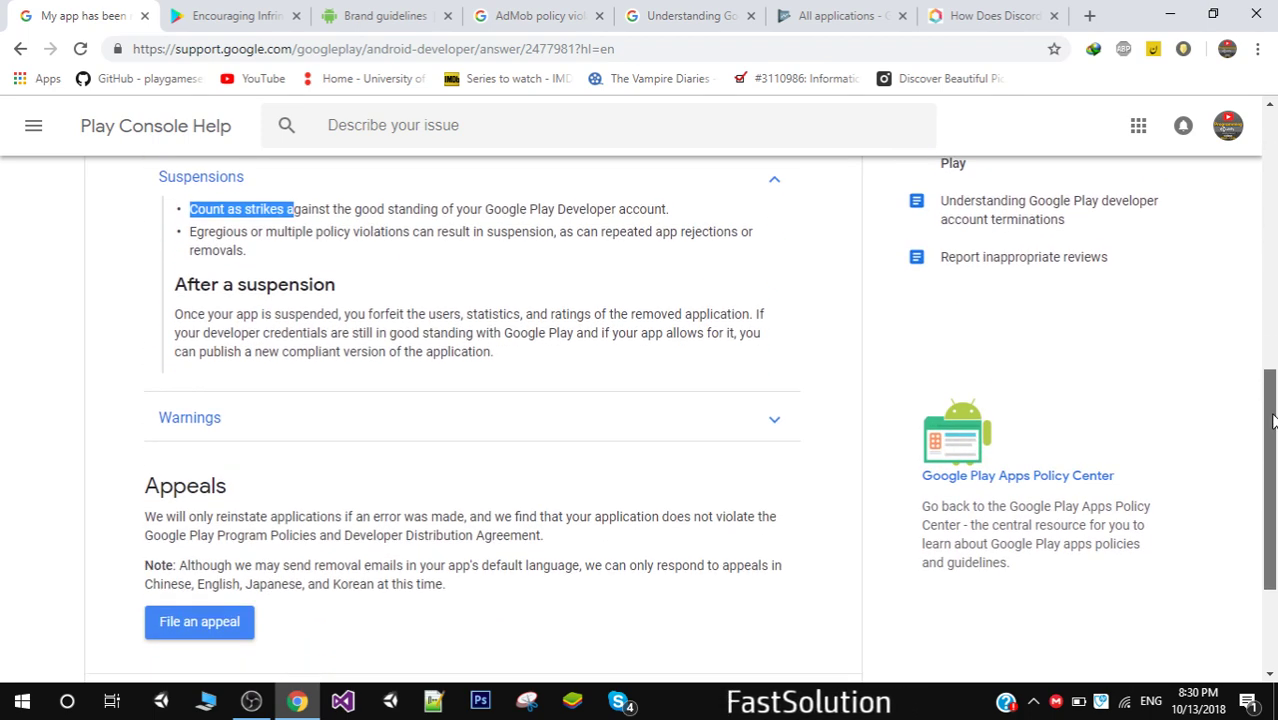
scroll("down", 3)
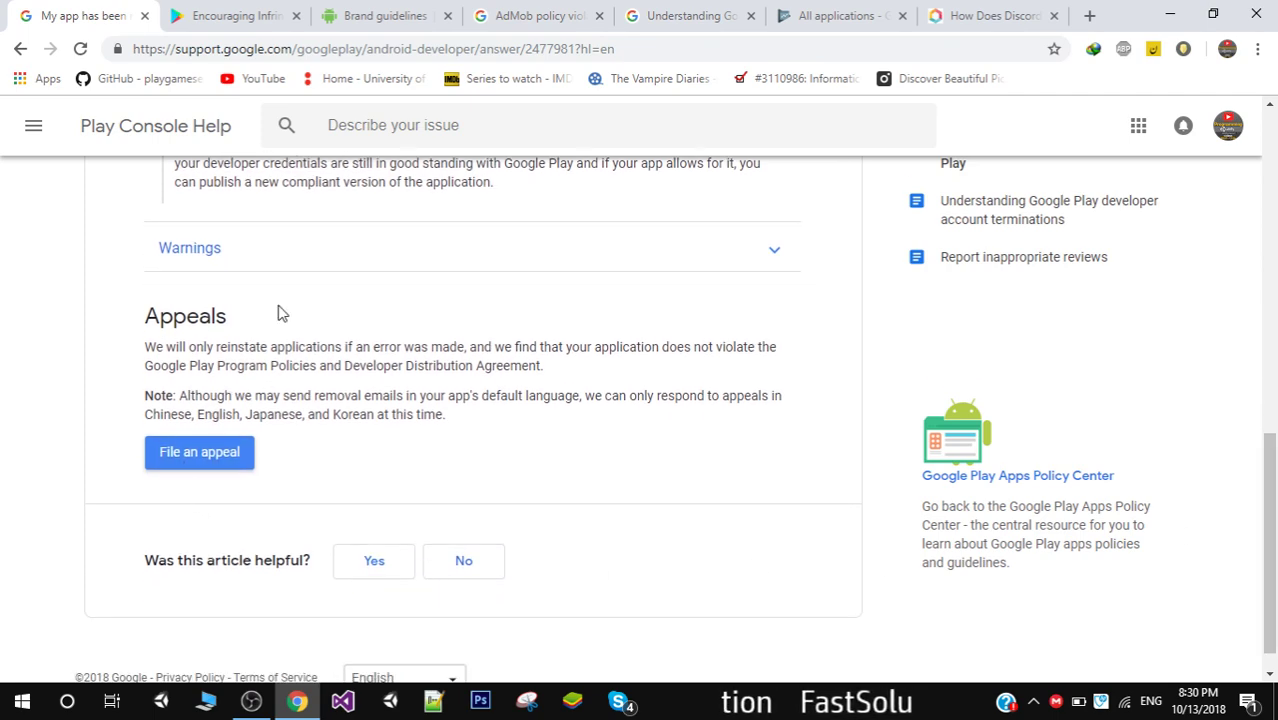
mouse_move(295, 287)
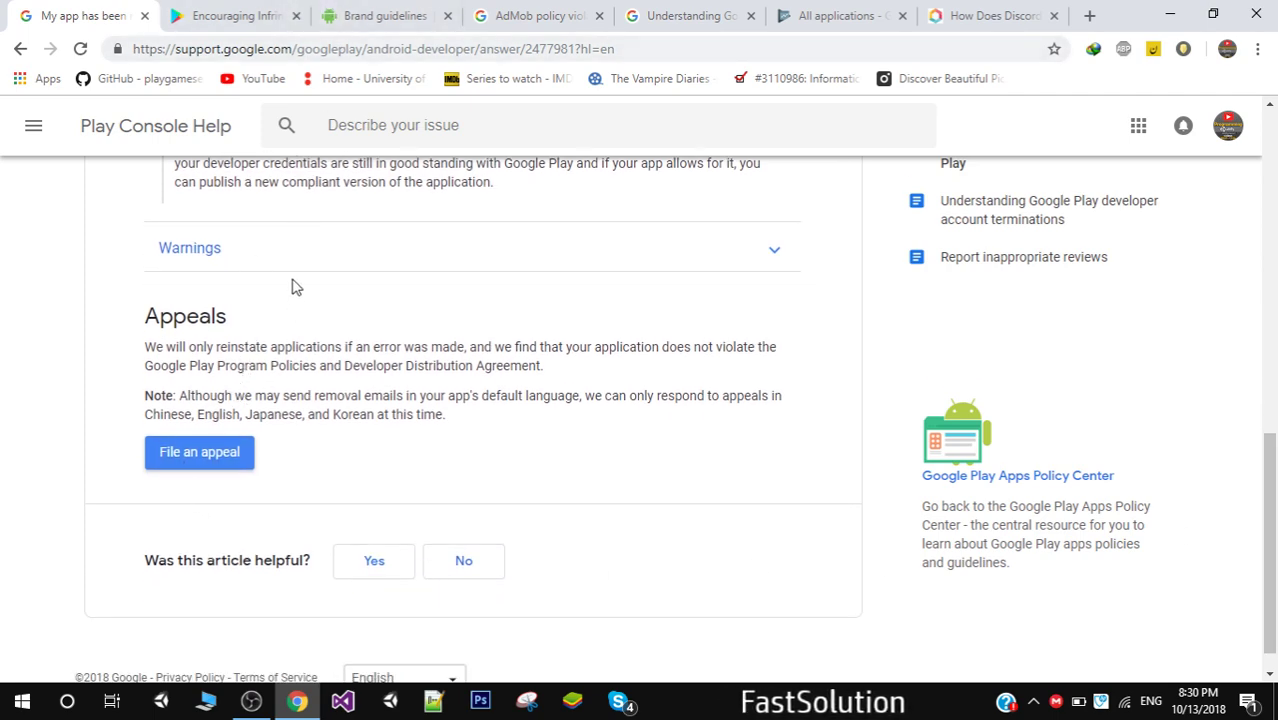
- Switch to the Android brand guidelines page and scroll back to its top
left_click(385, 15)
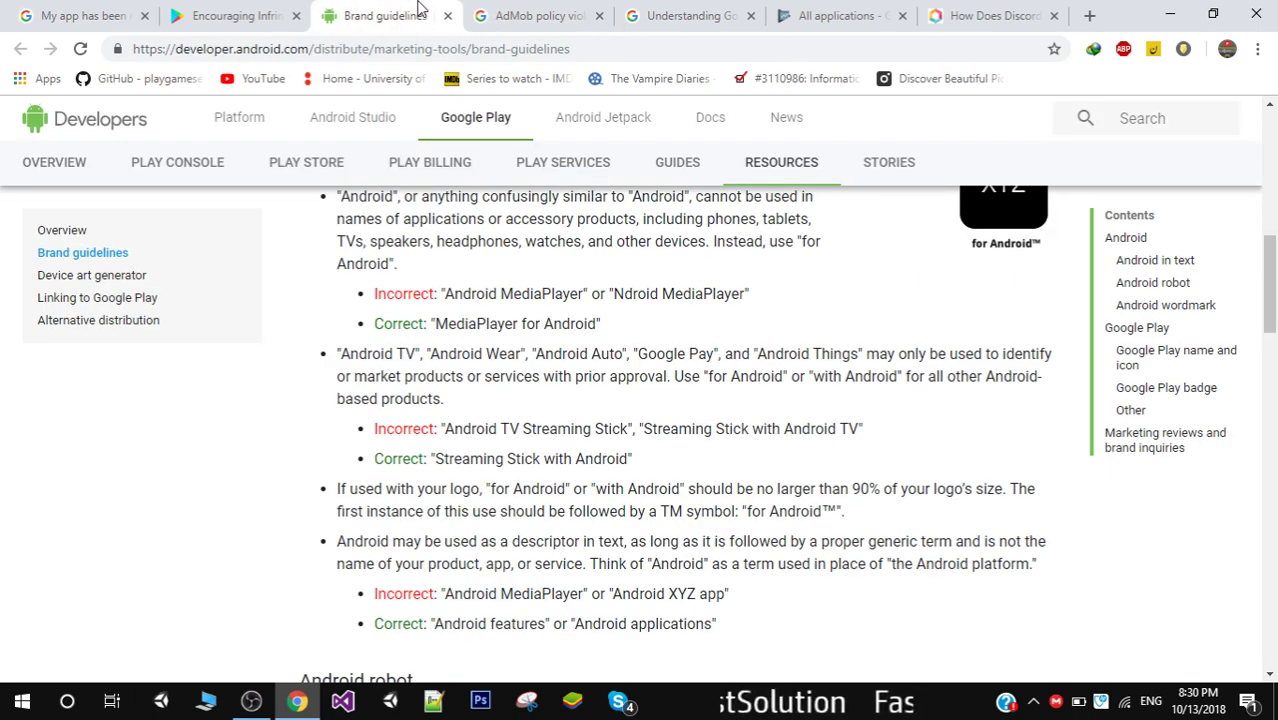
scroll("up", 3)
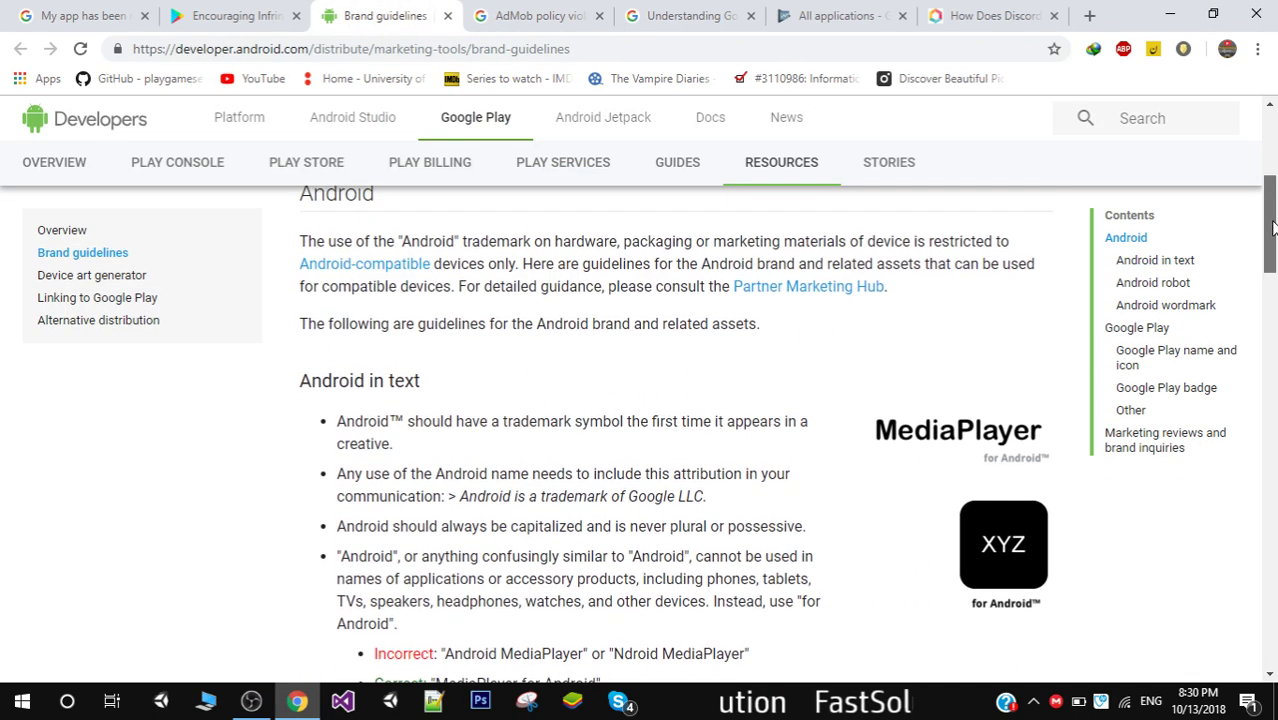
scroll("up", 3)
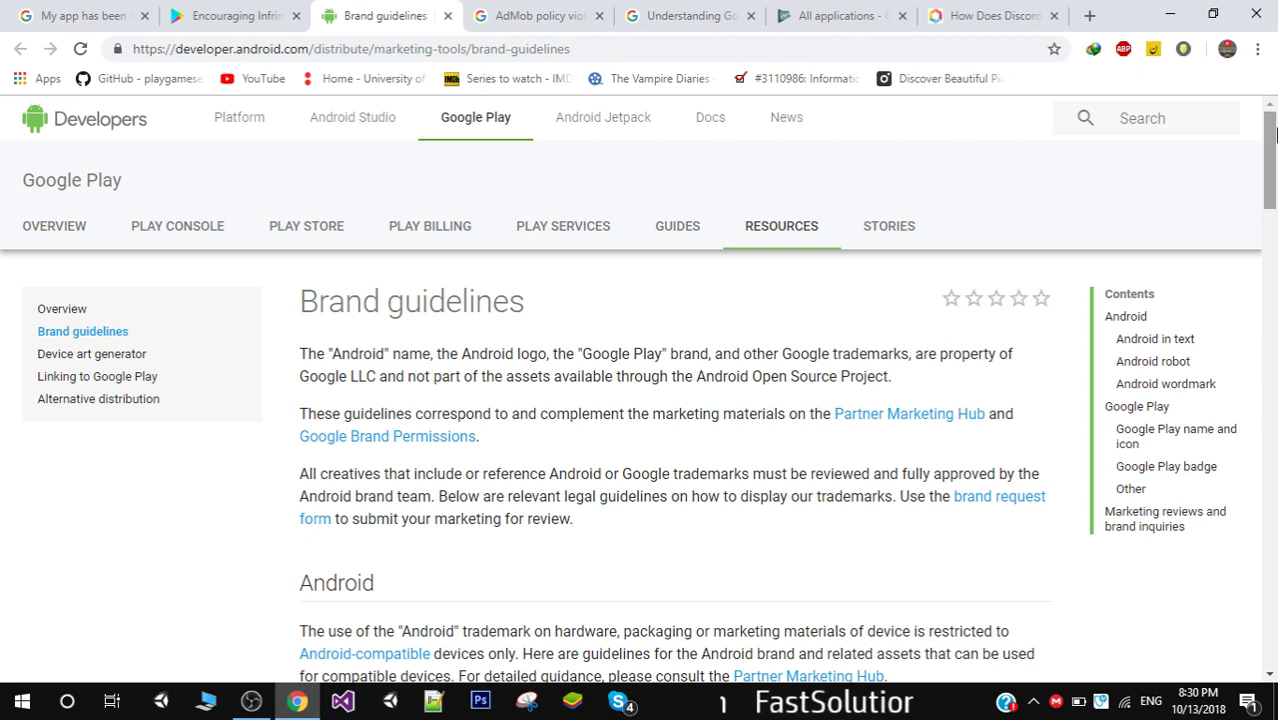
- Return to the intellectual property policy page and scroll to its trademark guidance
left_click(235, 15)
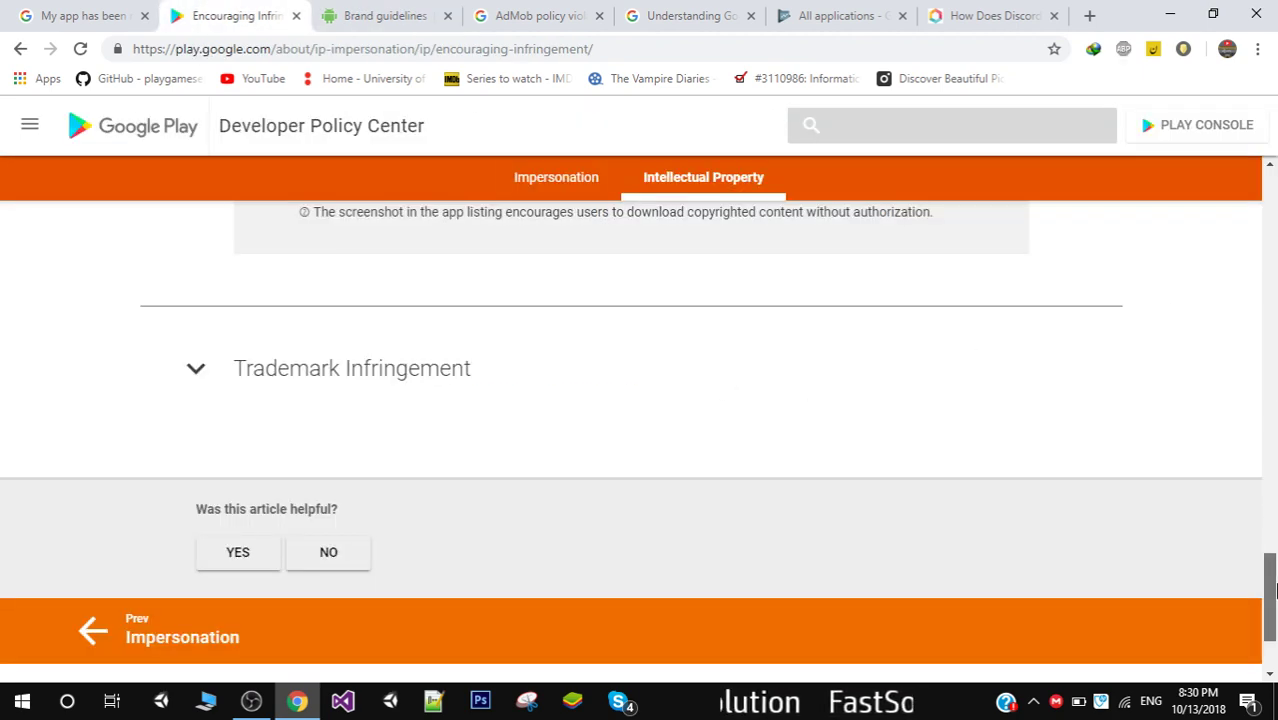
scroll("up", 3)
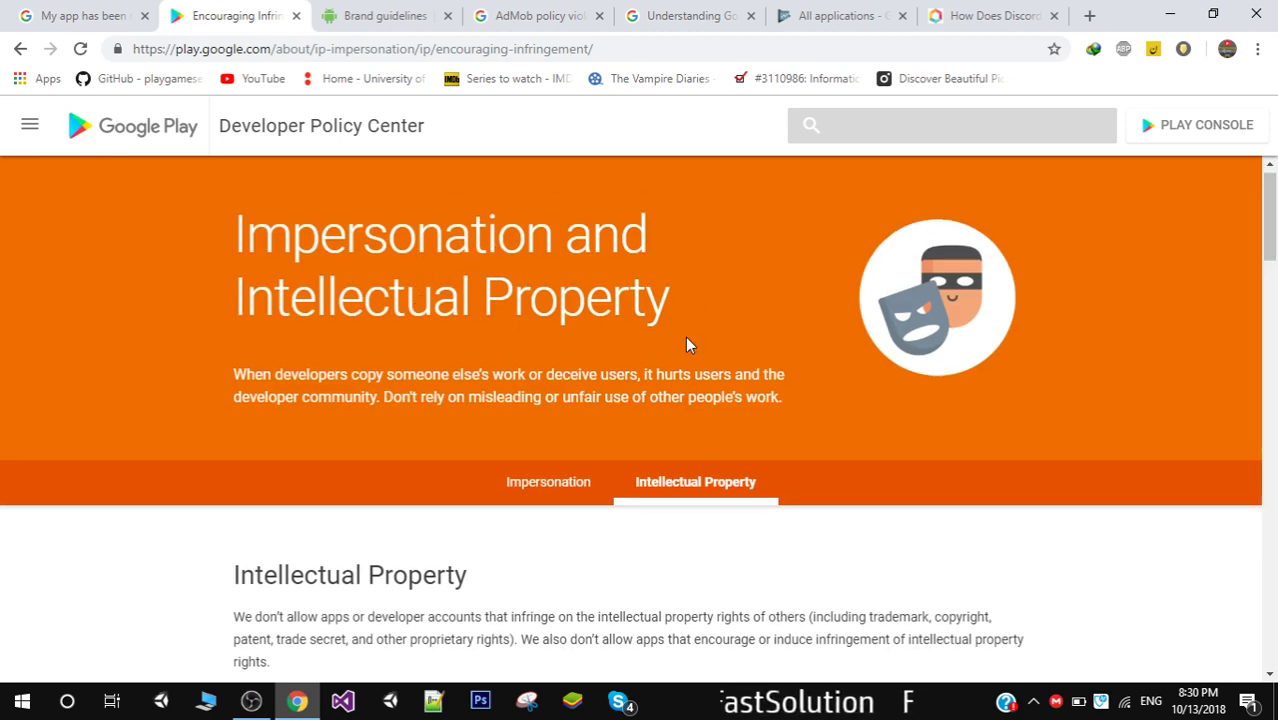
scroll("down", 3)
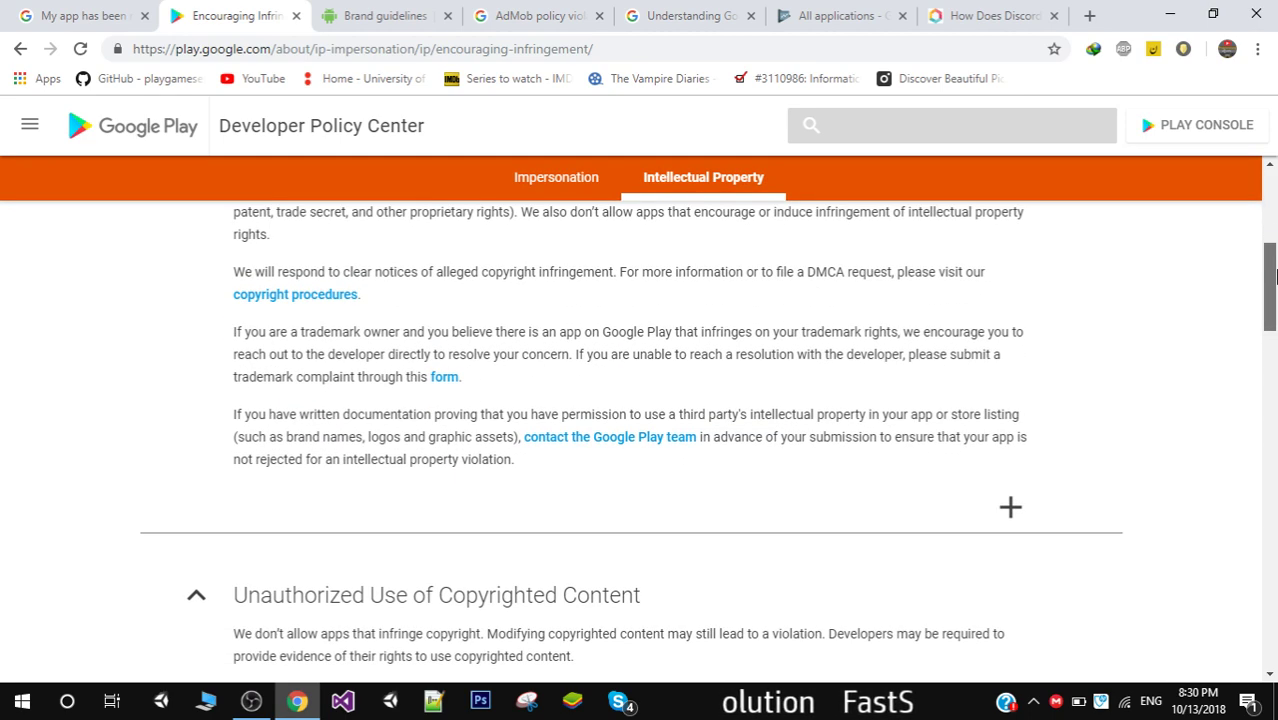
- Return to the brand guidelines and highlight the Android trademark attribution sentence
left_click(385, 16)
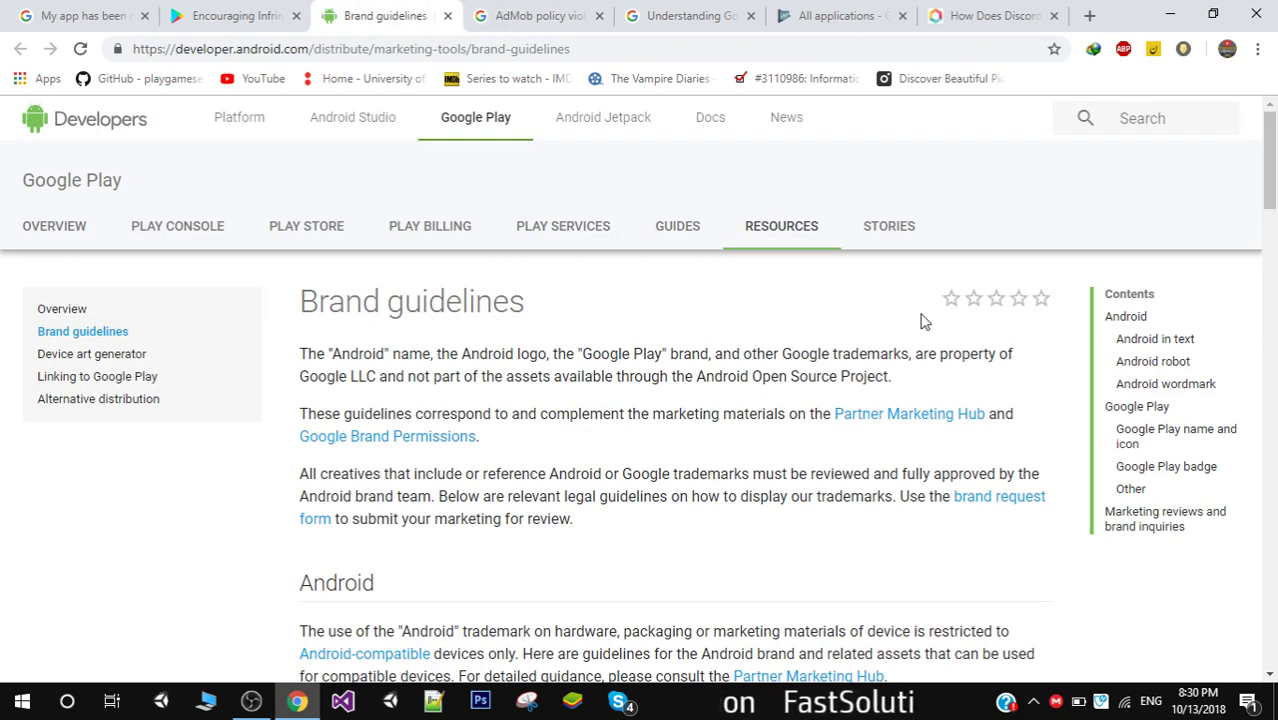
scroll("down", 3)
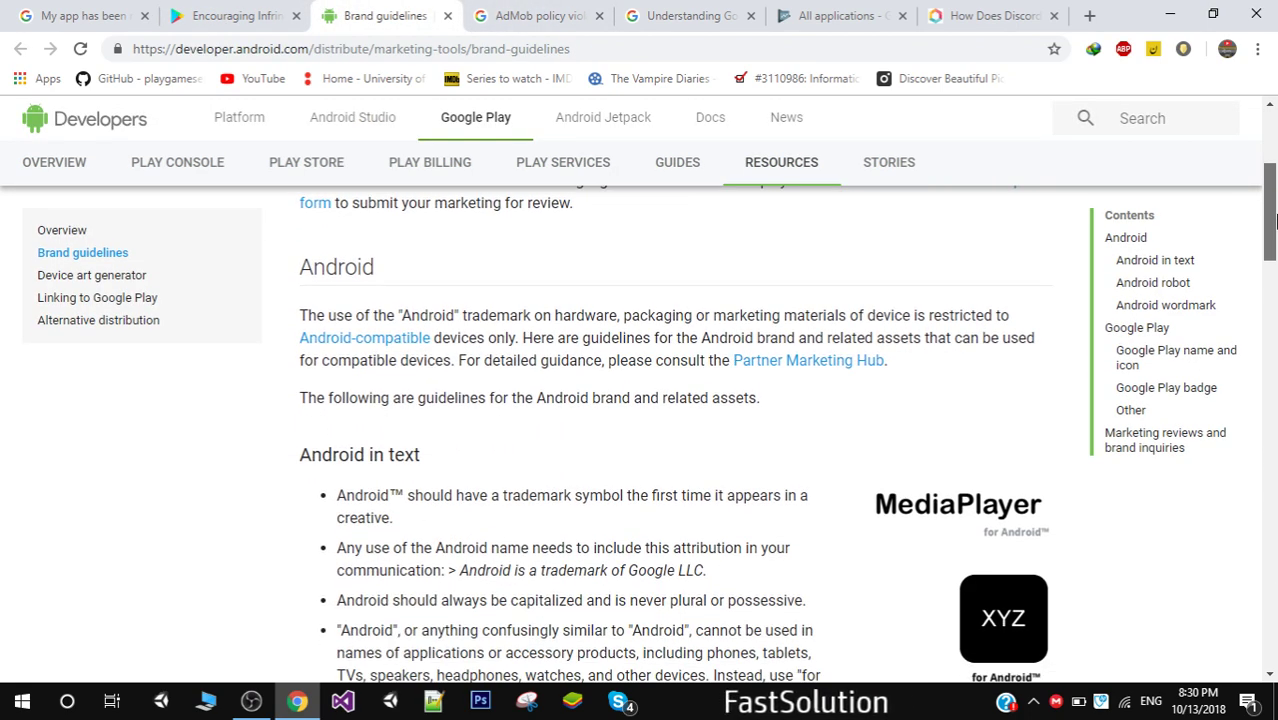
scroll("down", 3)
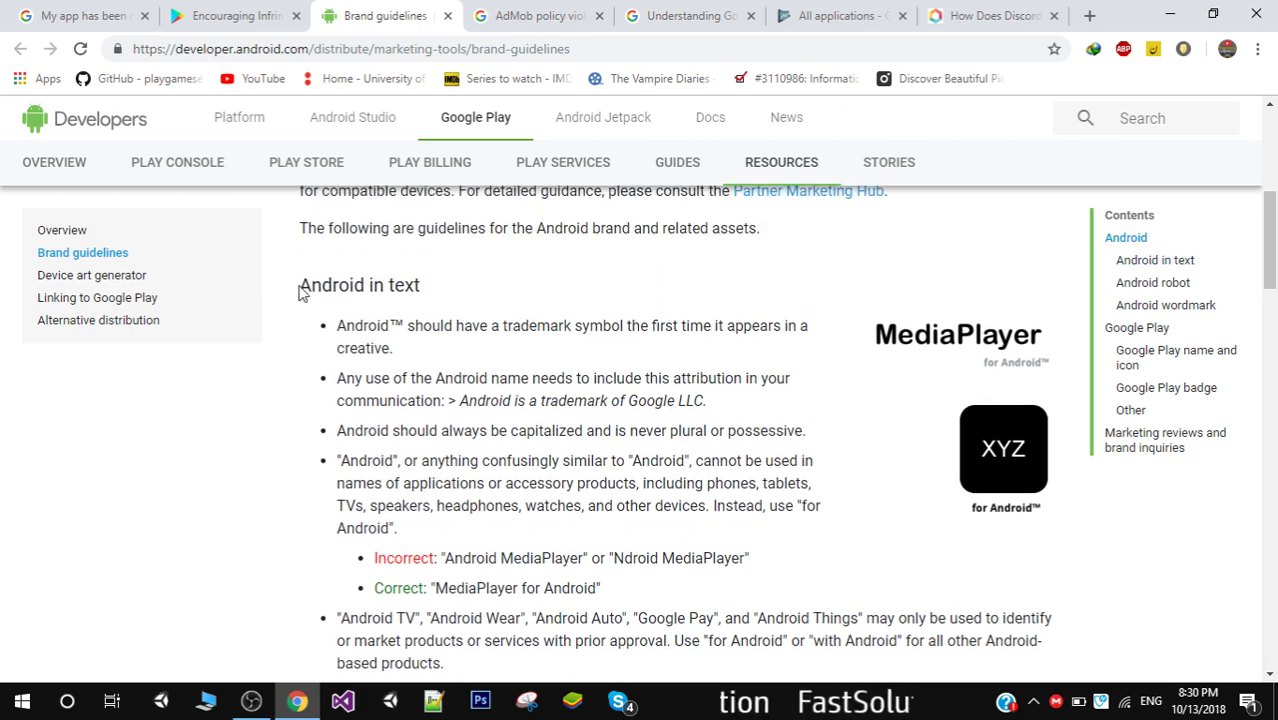
left_click_drag(300, 190, 365, 285)
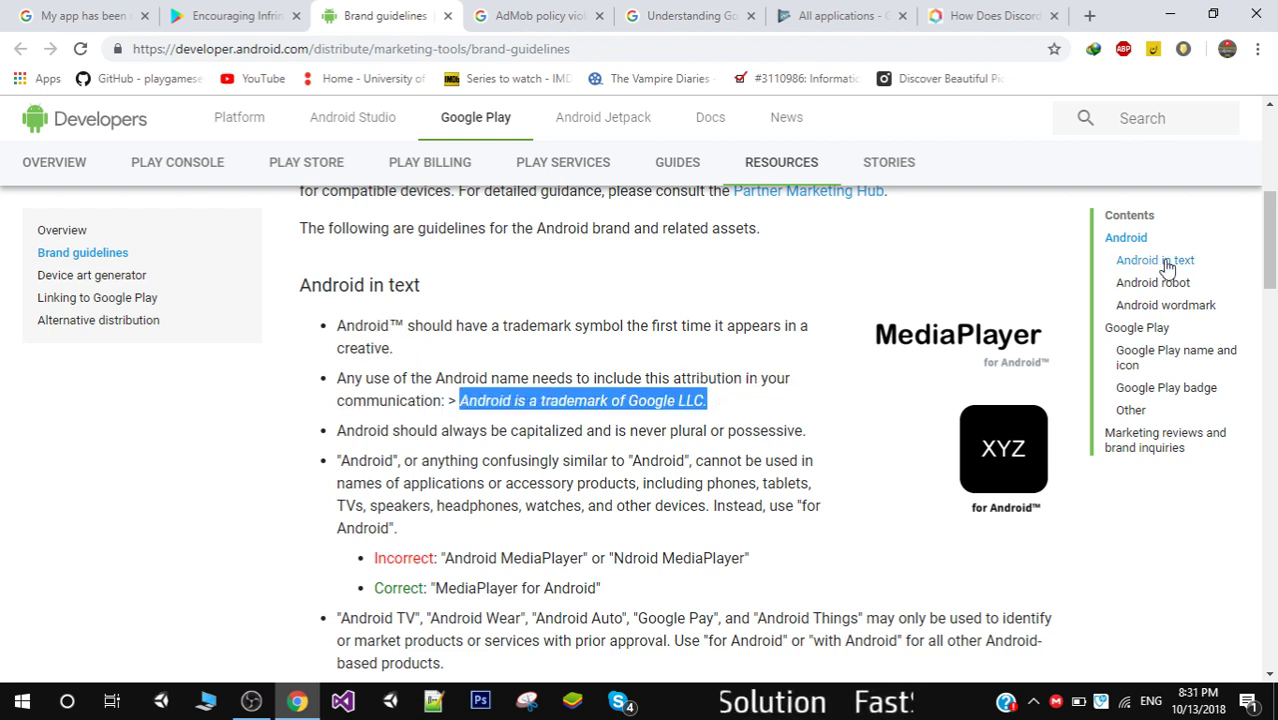
- Highlight the 'MediaPlayer for Android' and 'Streaming Stick with Android' naming examples
scroll("down", 3)
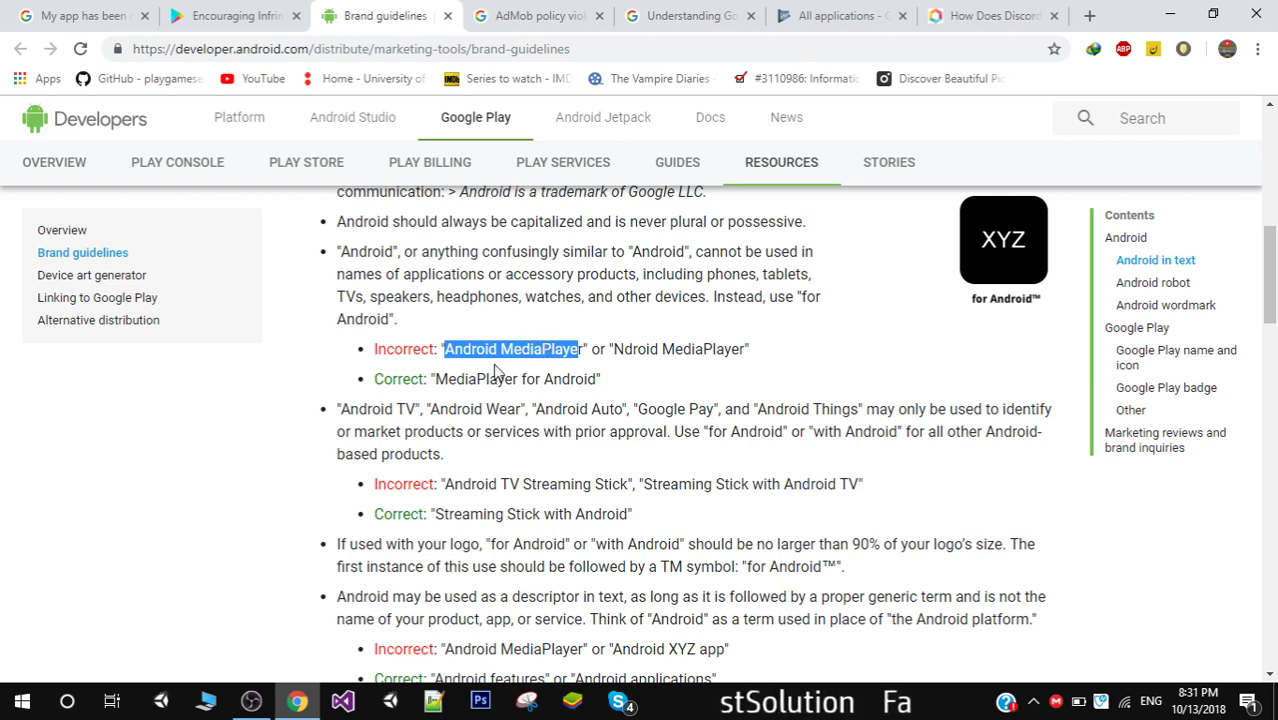
double_click(474, 378)
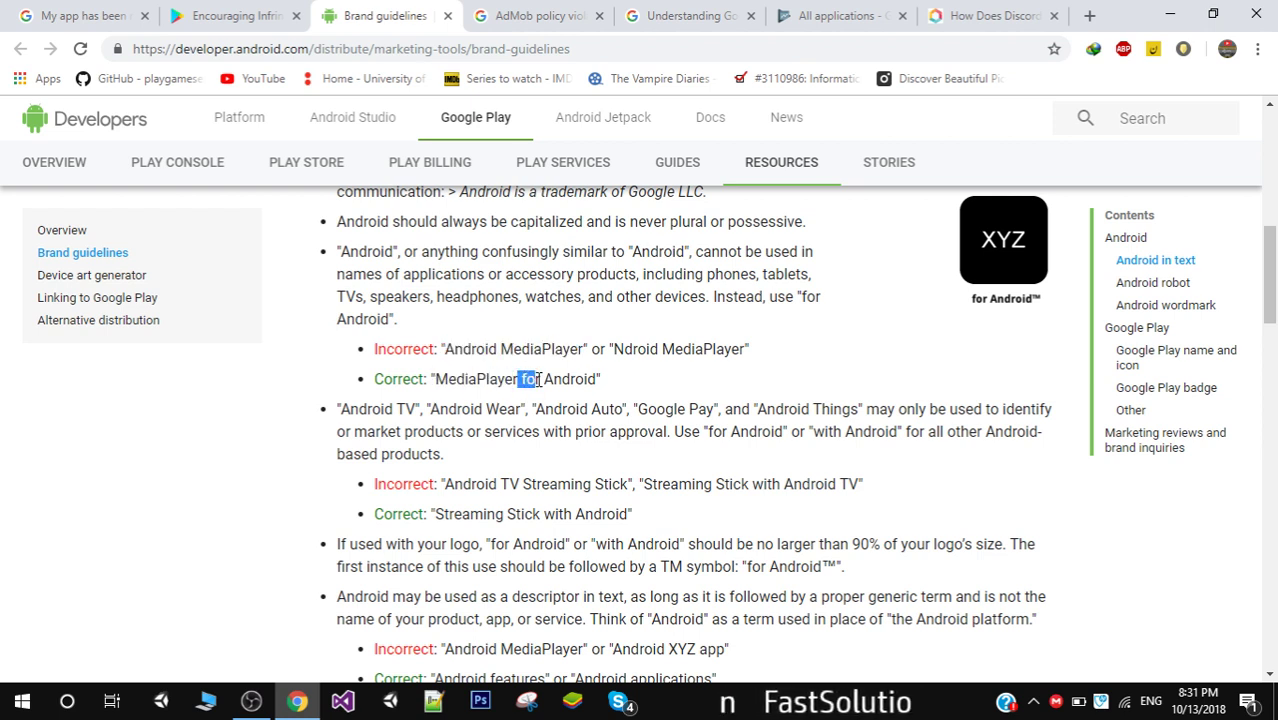
double_click(531, 378)
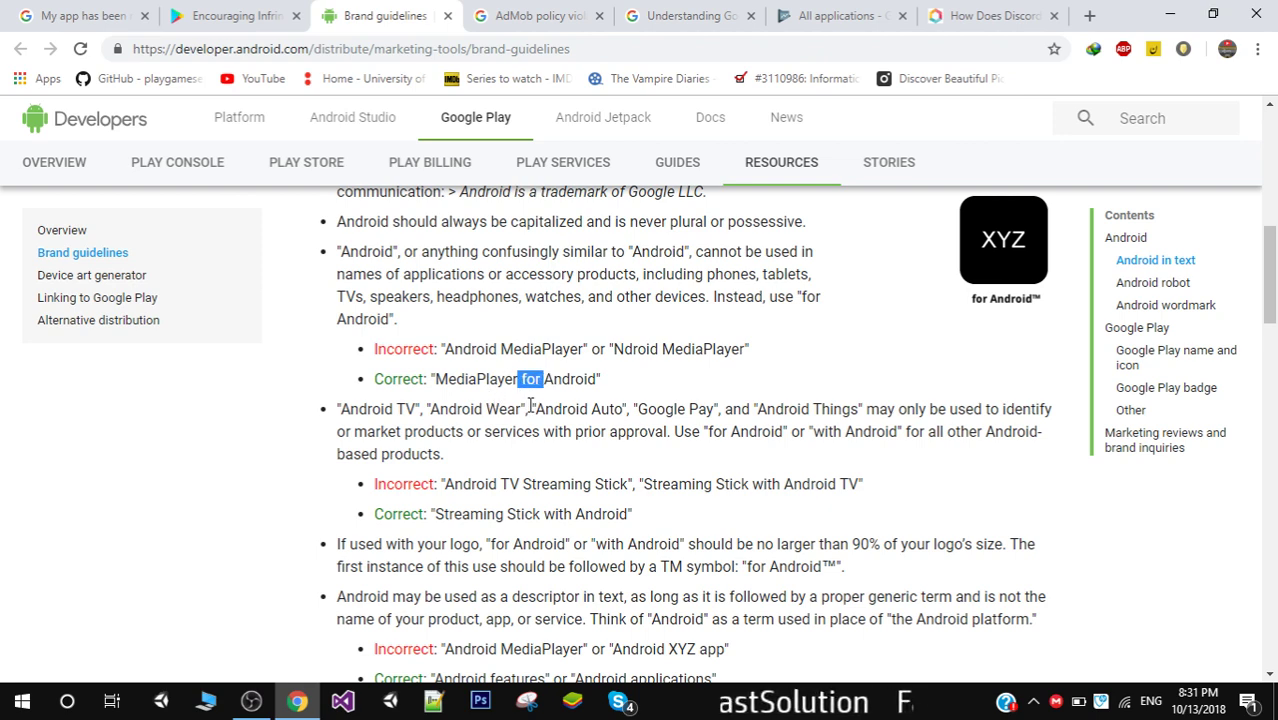
scroll("down", 3)
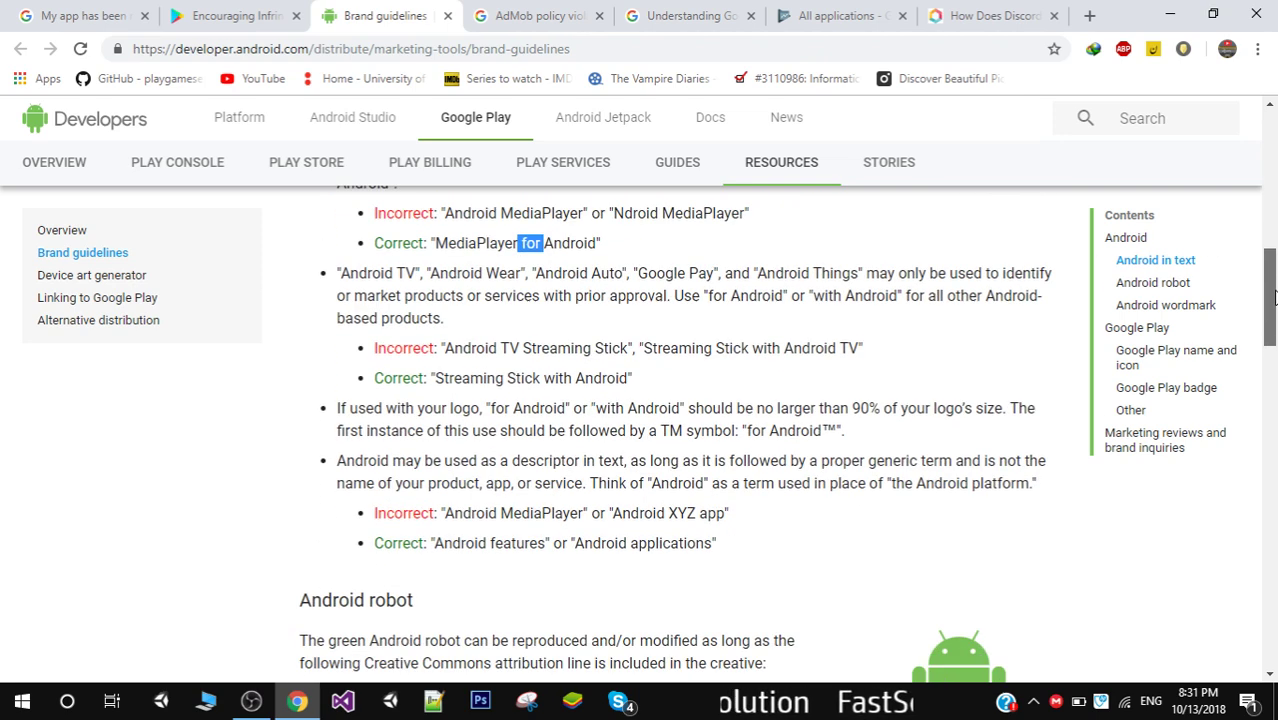
scroll("down", 3)
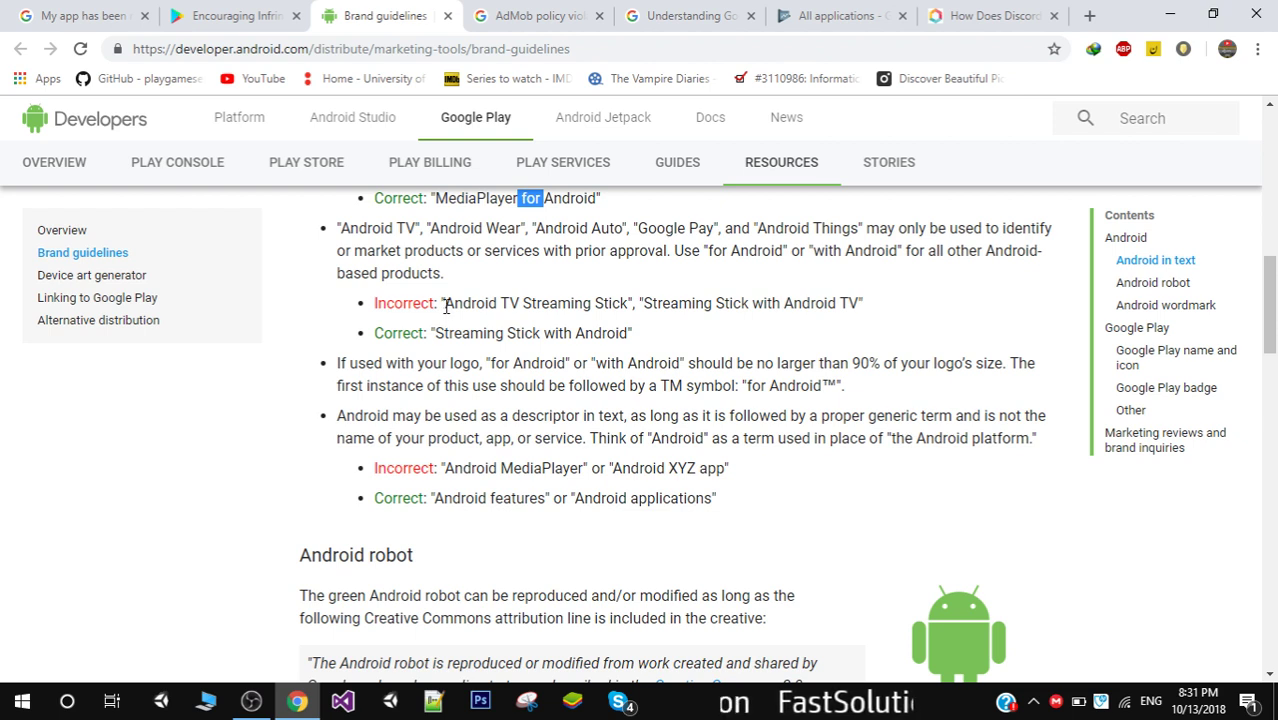
left_click_drag(445, 303, 631, 303)
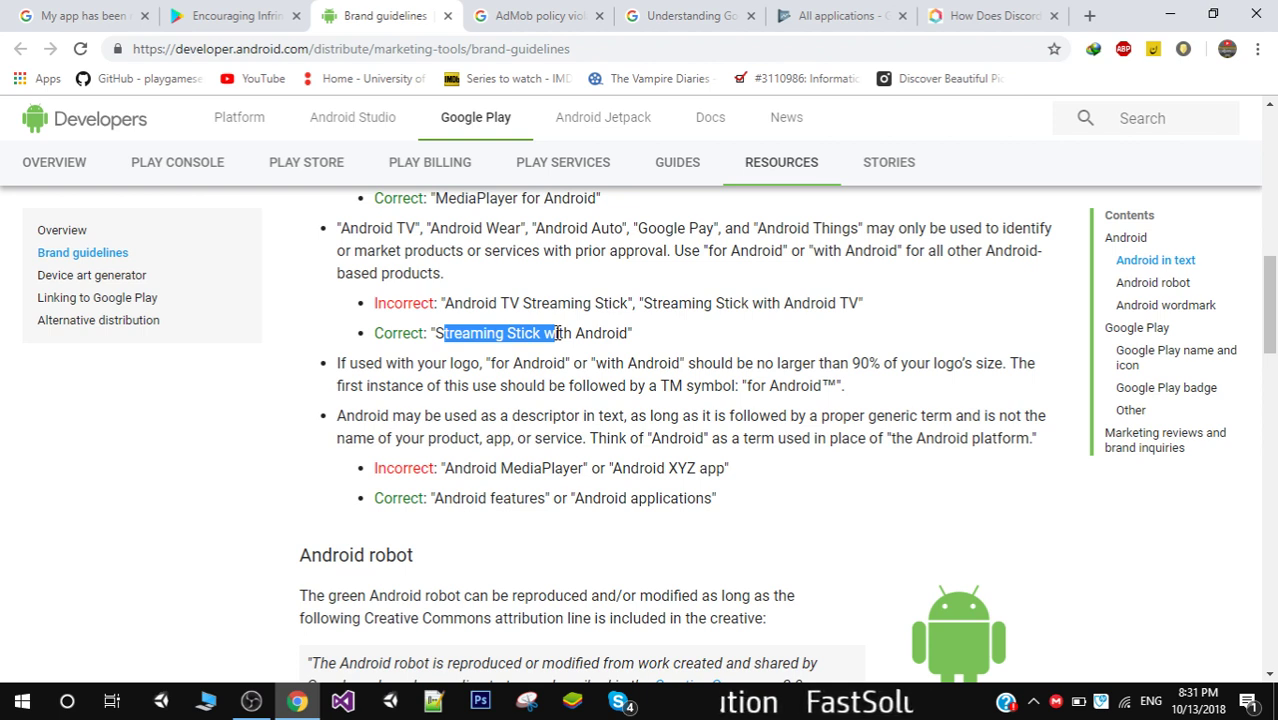
mouse_move(408, 383)
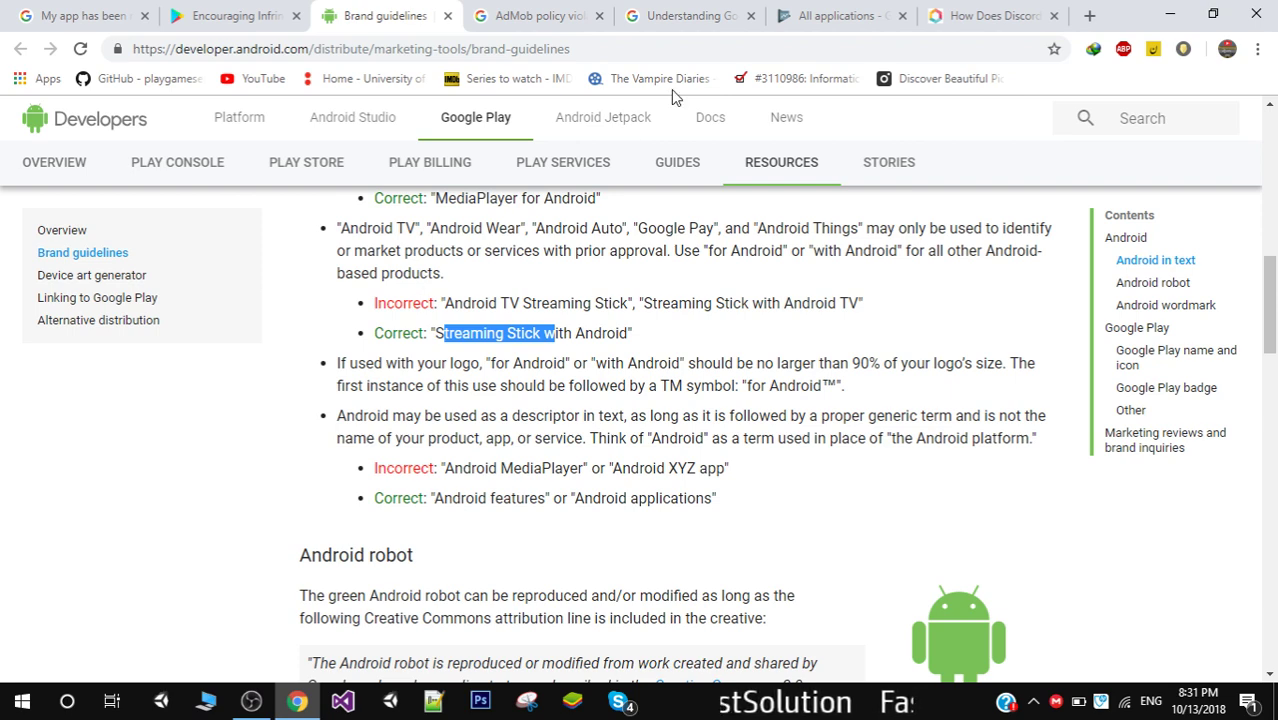
- Show the Play Console app list with the suspended Footballia app and removed apps
left_click(838, 15)
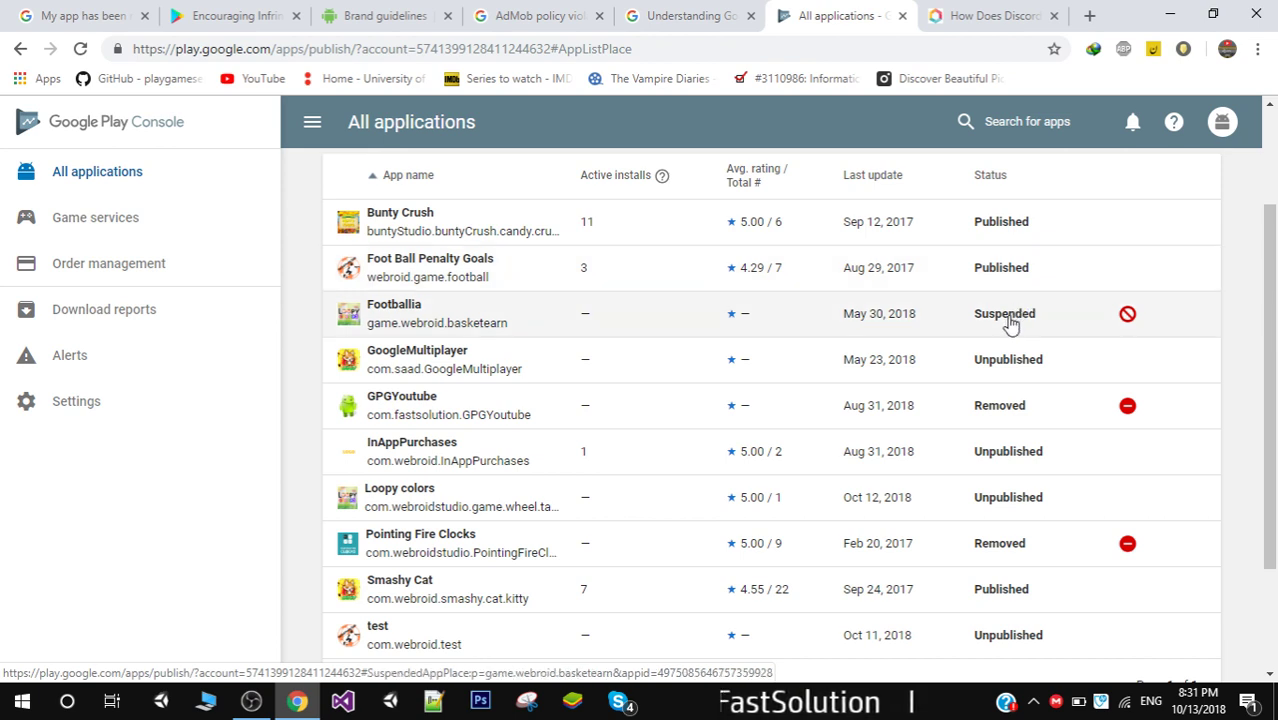
mouse_move(965, 280)
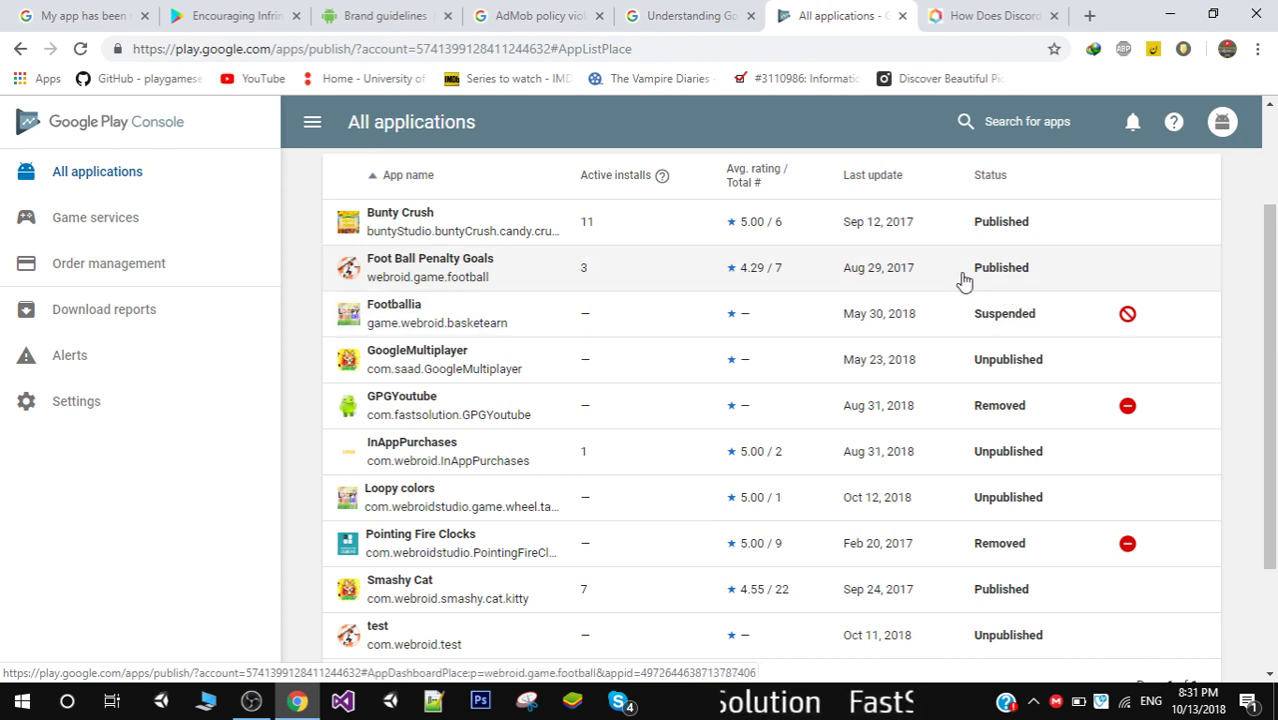